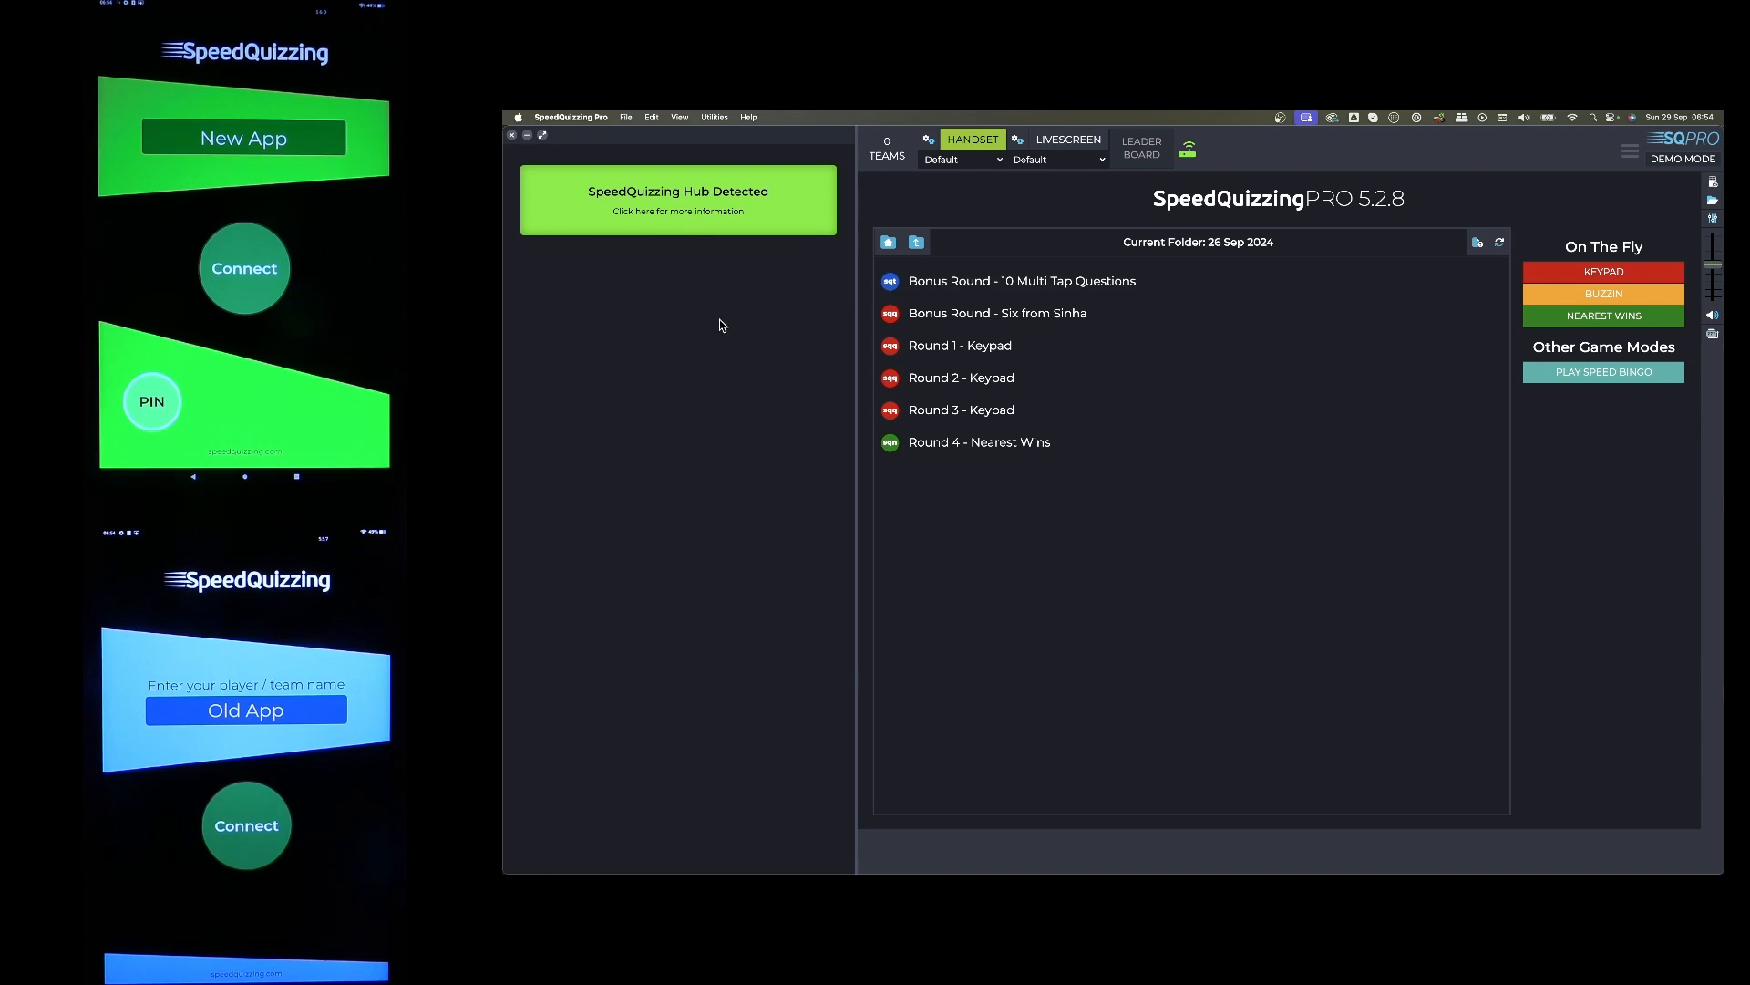
mouse_move(726, 237)
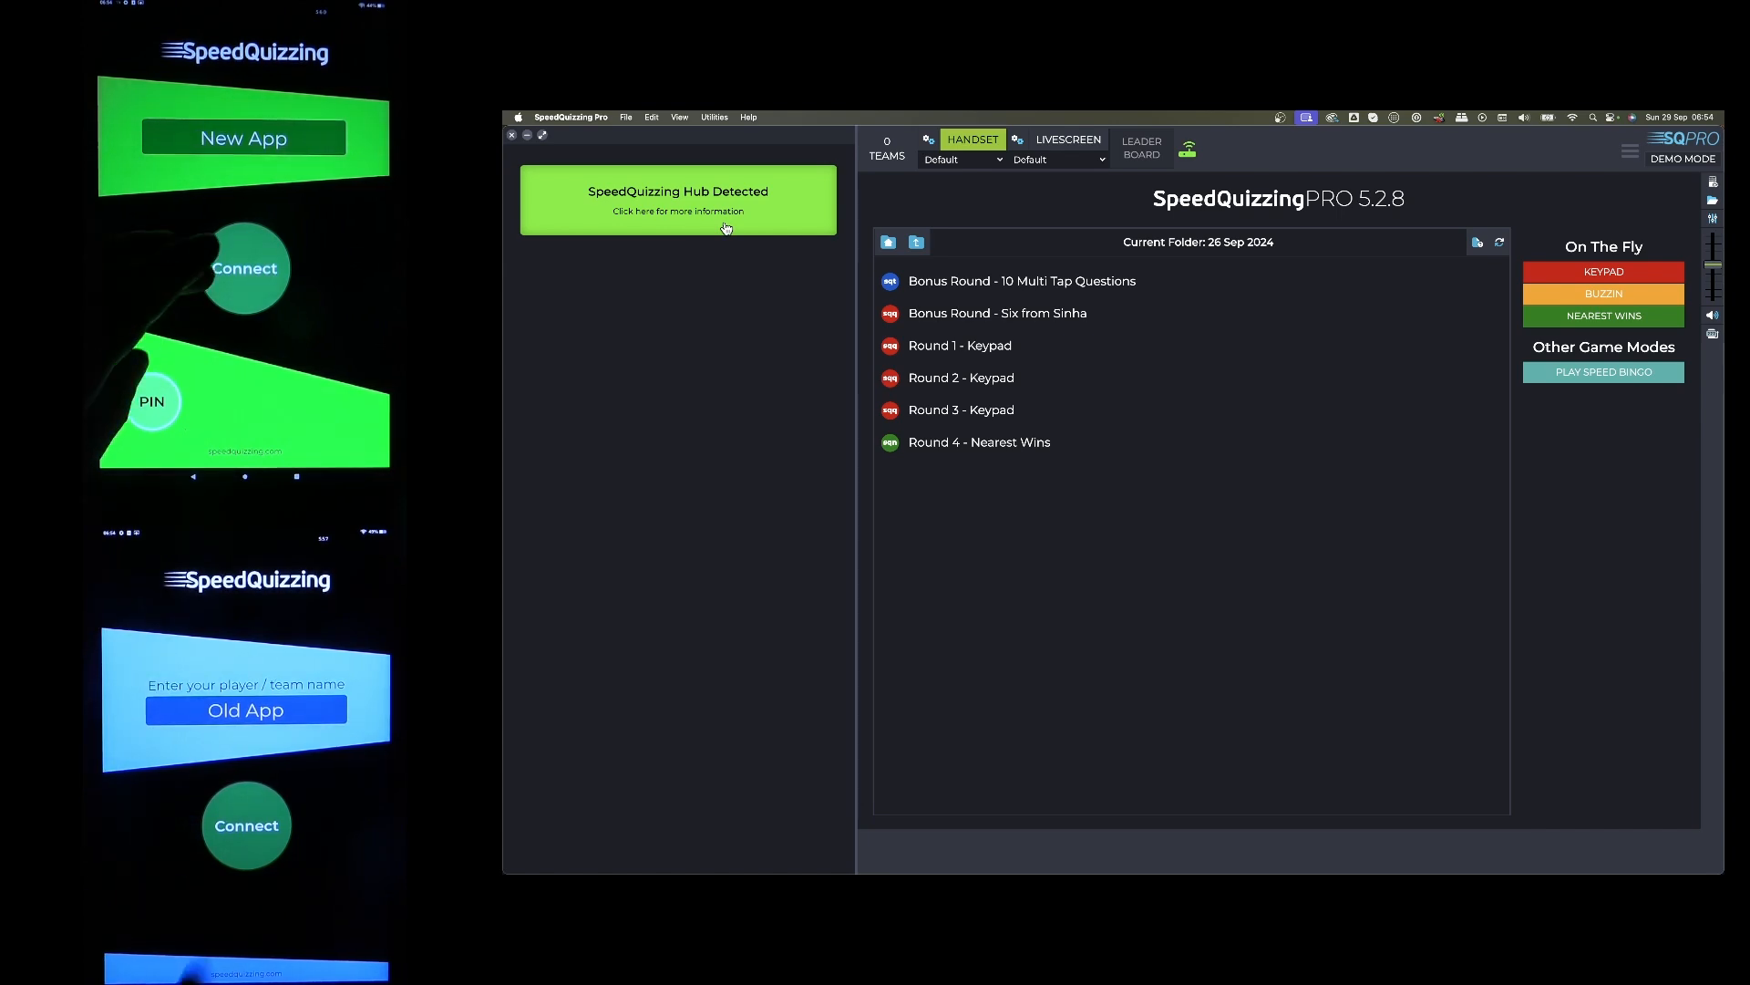
Disconnect the SpeedQuizzing Hub until 'No SpeedQuizzing Hub Detected' appears
click(677, 201)
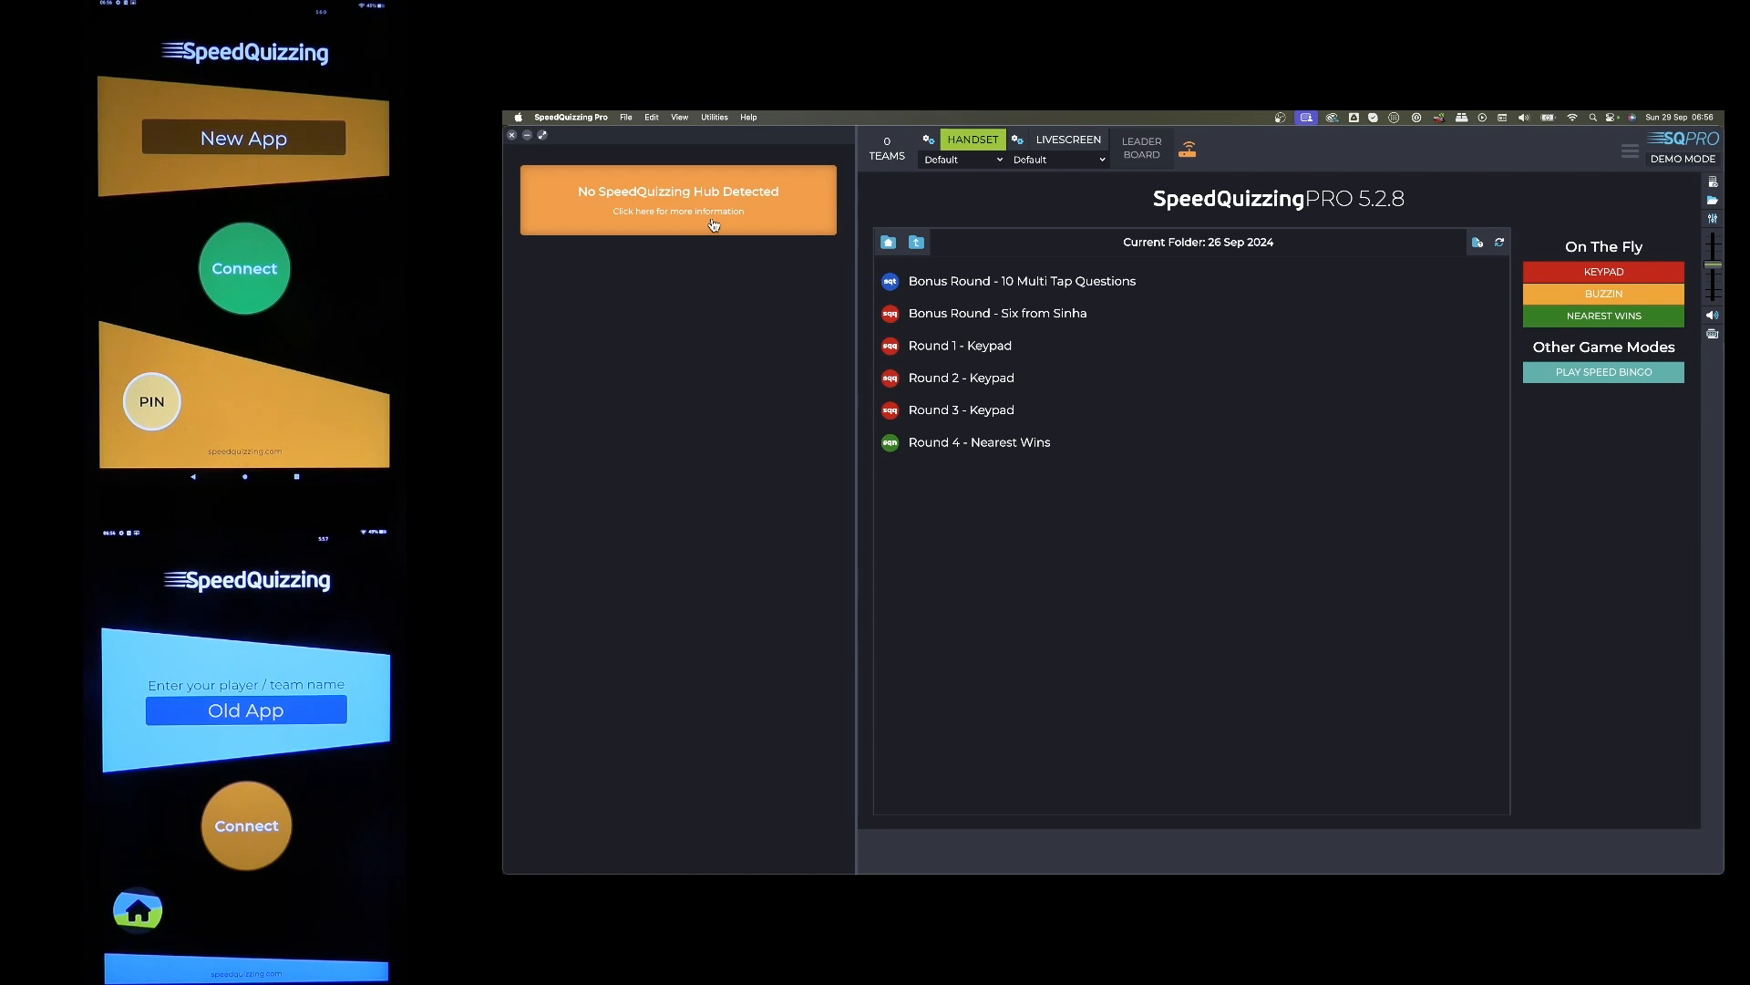
mouse_move(709, 336)
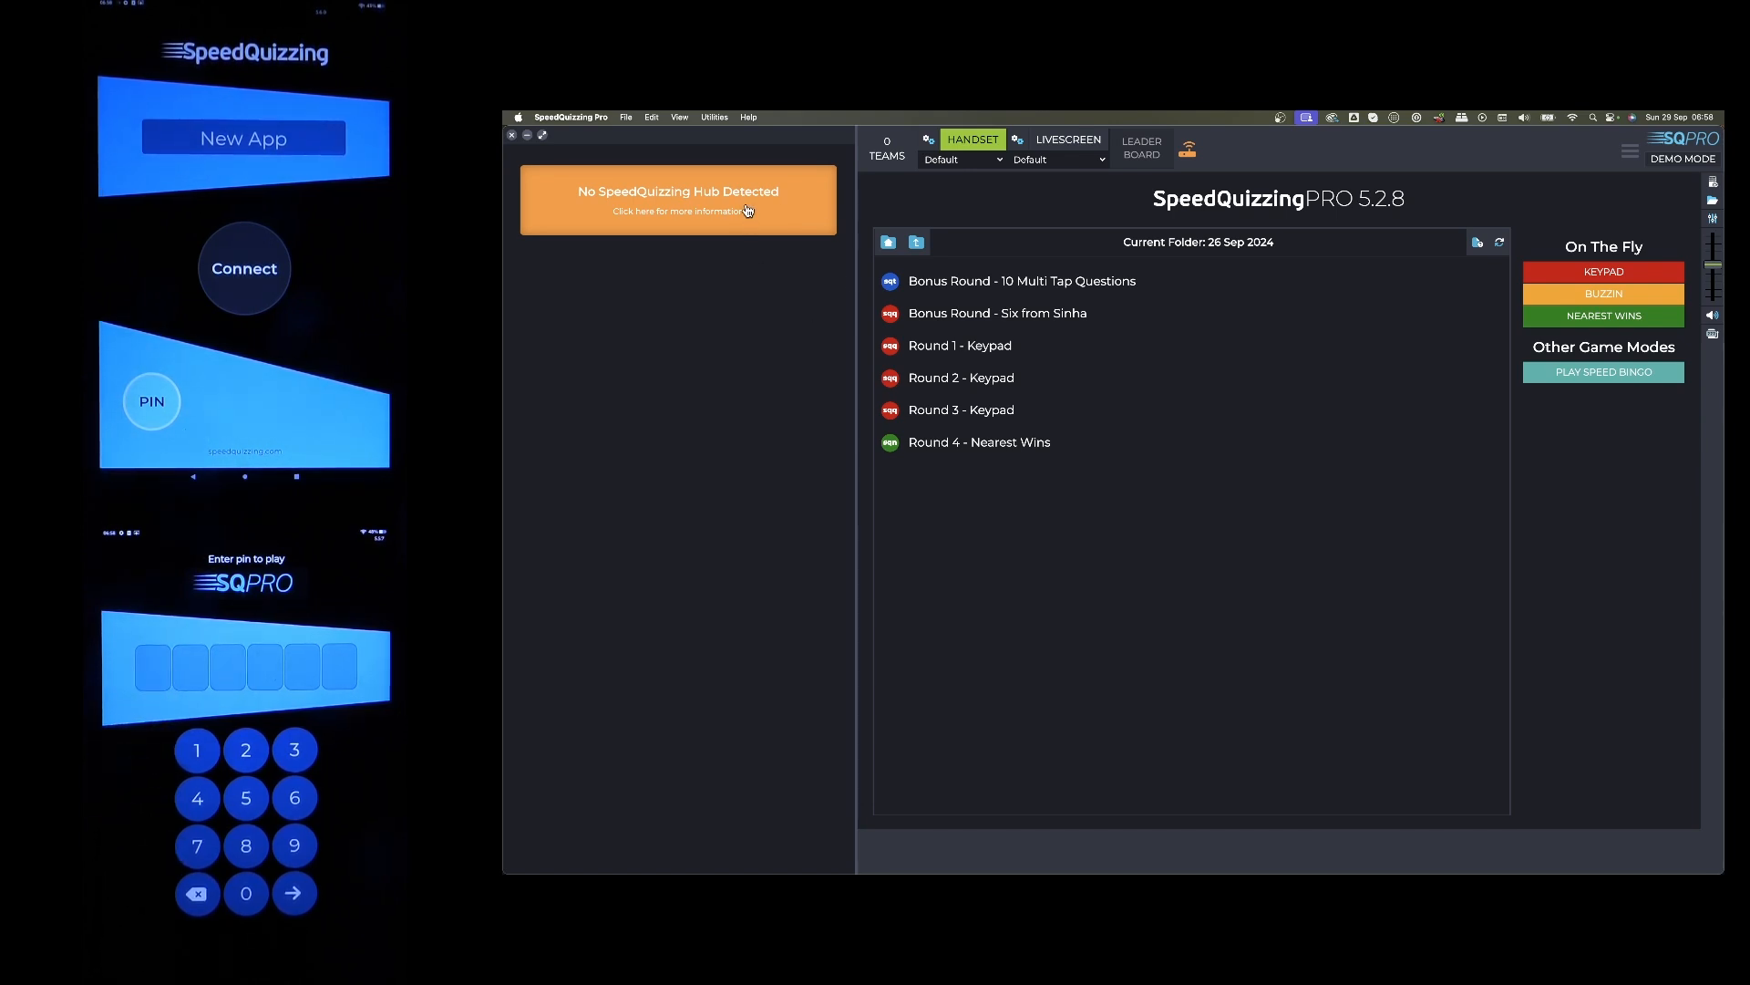
mouse_move(757, 335)
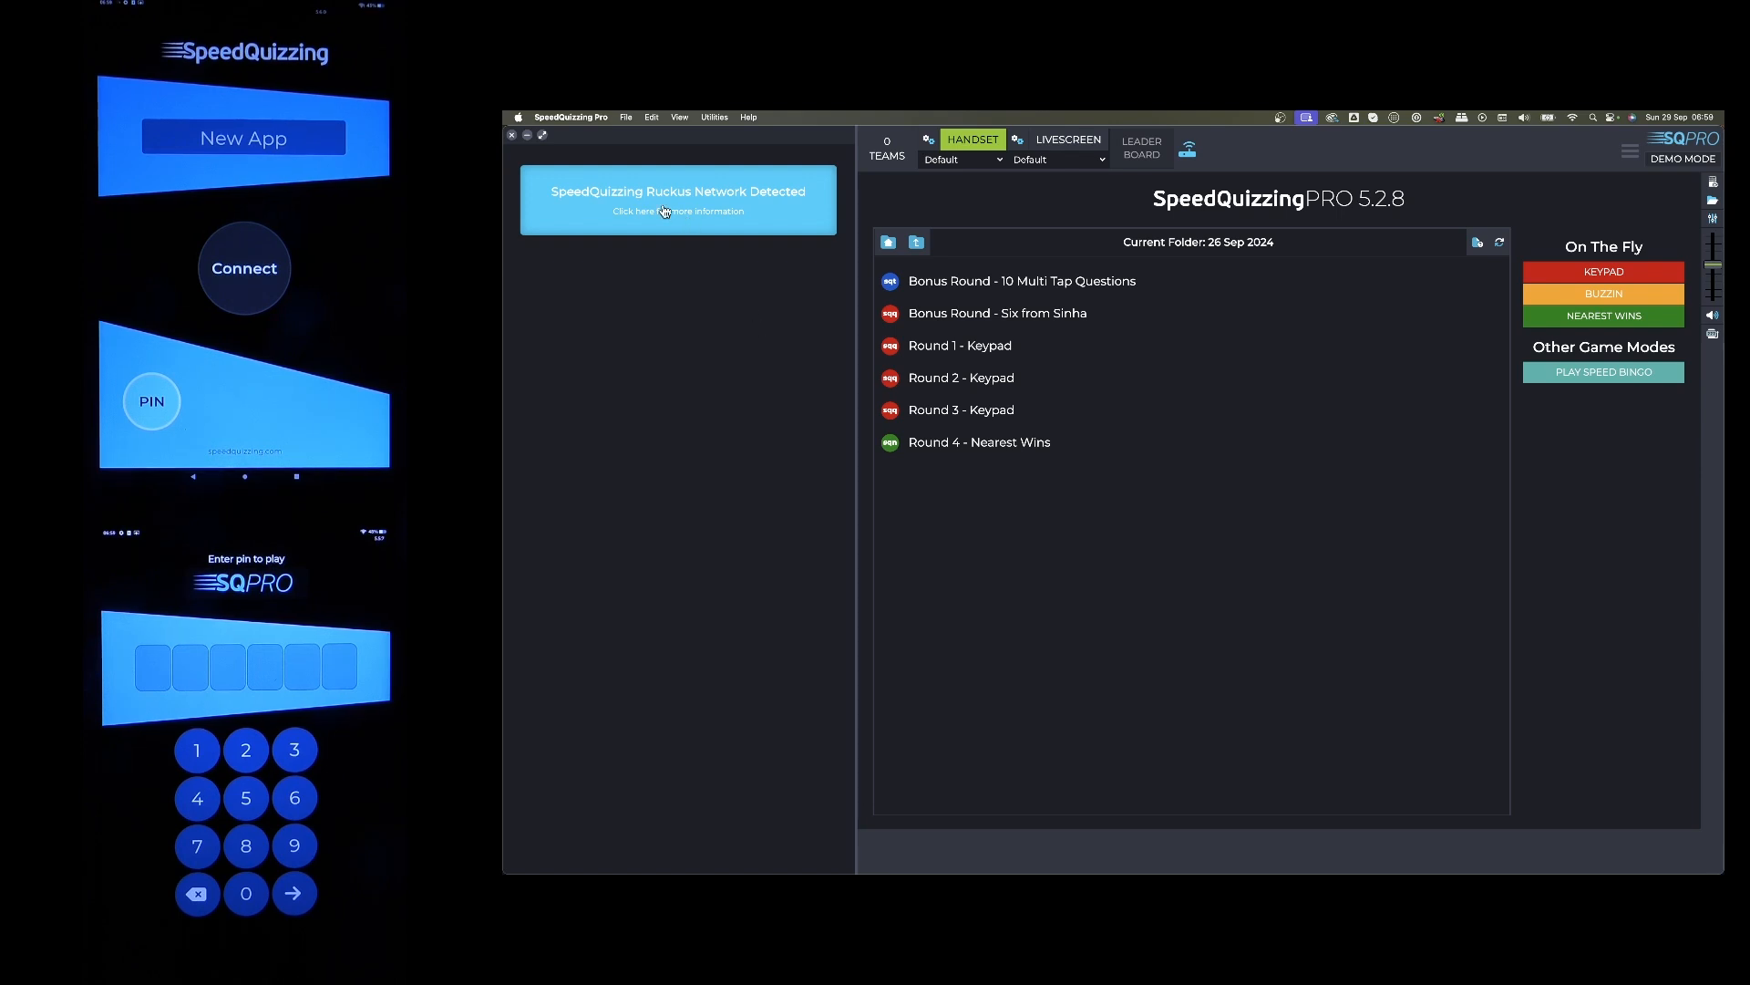
mouse_move(779, 207)
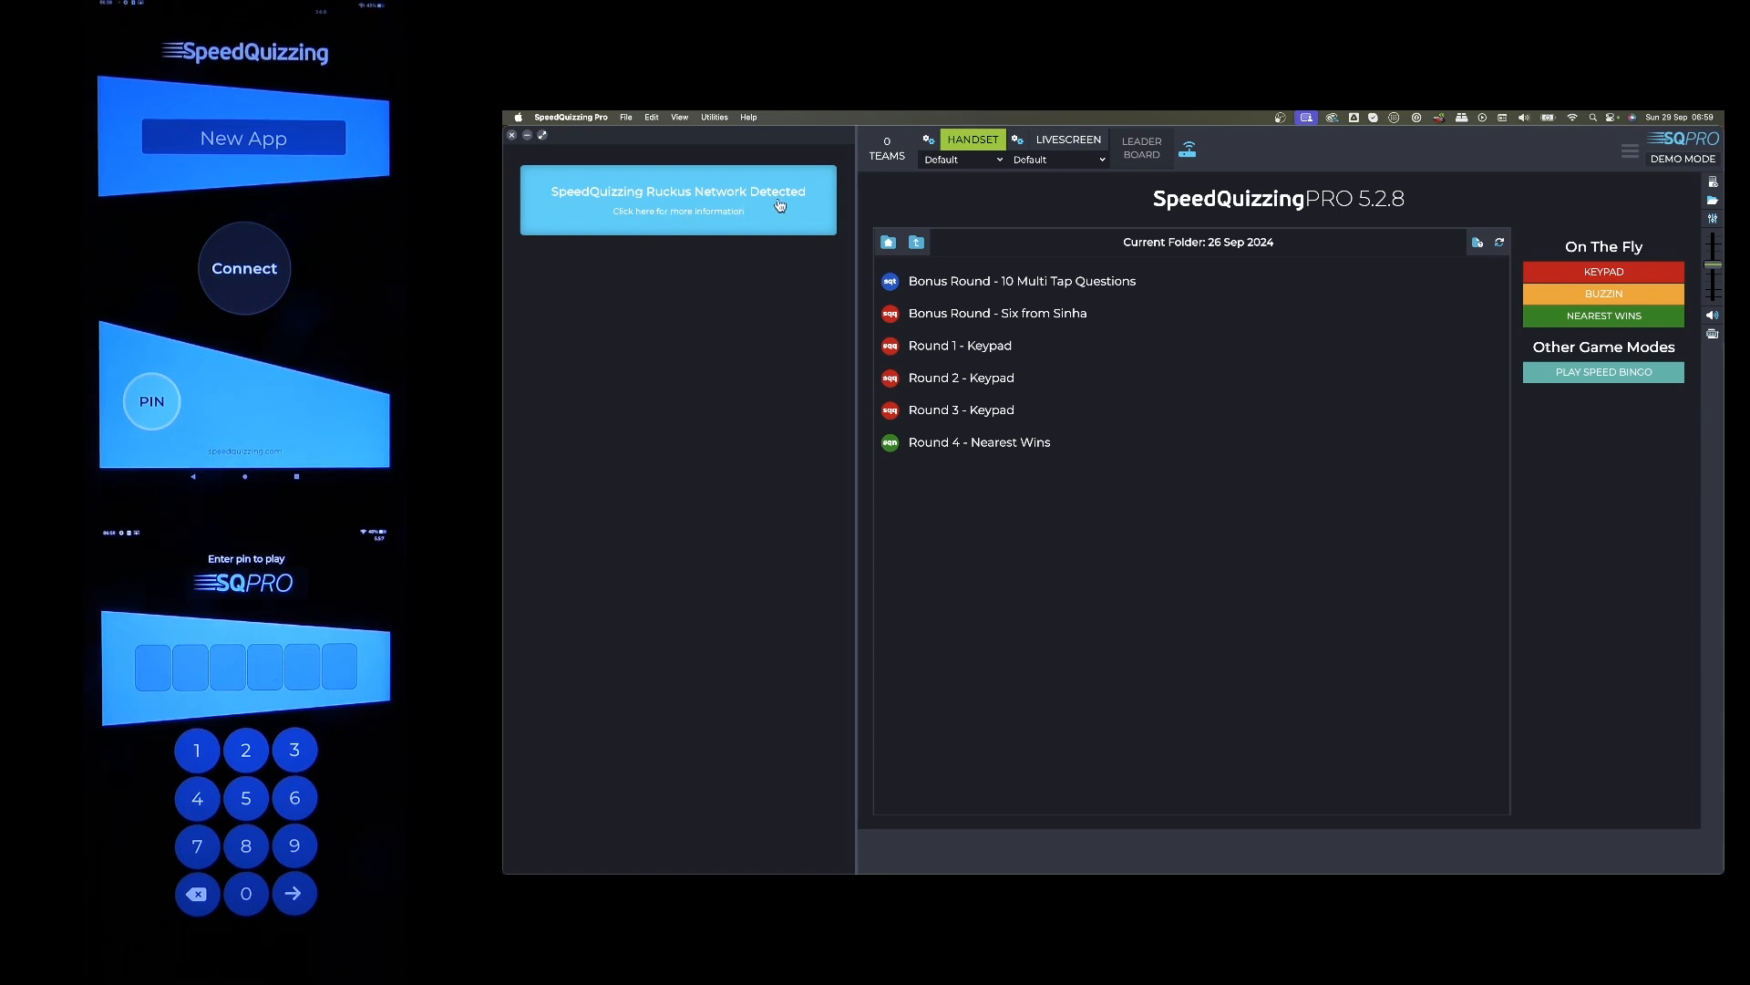
Connect the New App handset on the Ruckus network as the first team
click(243, 268)
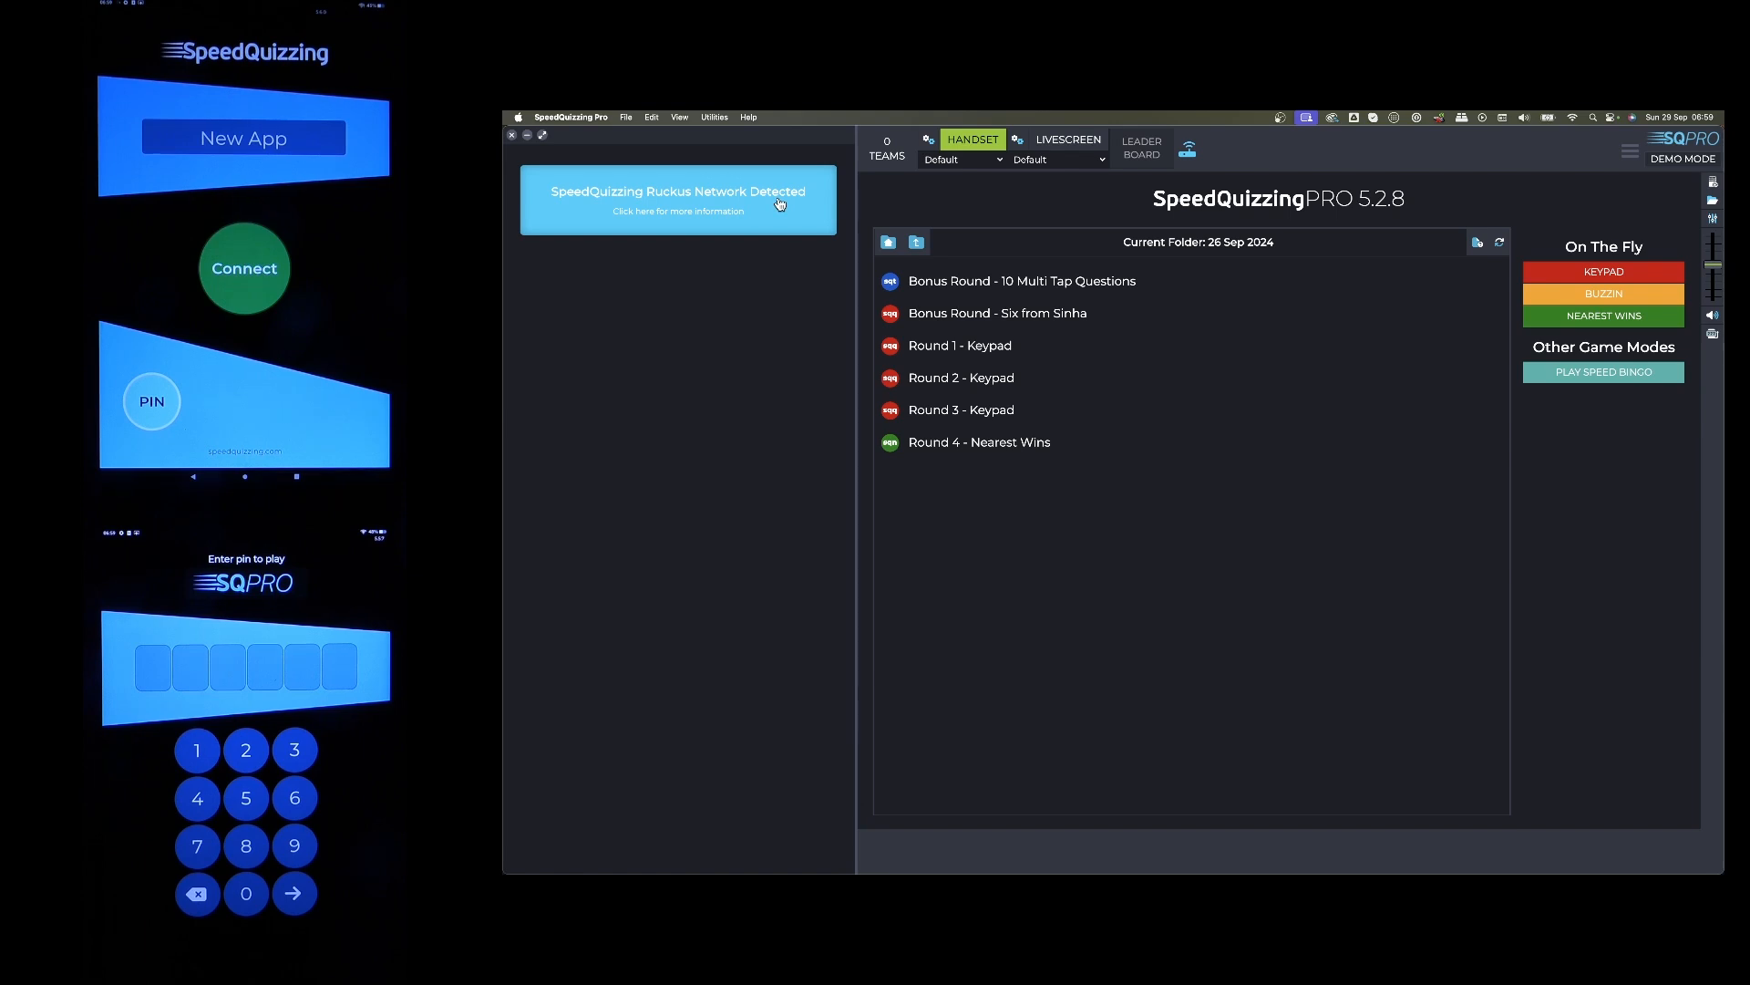
mouse_move(1402, 217)
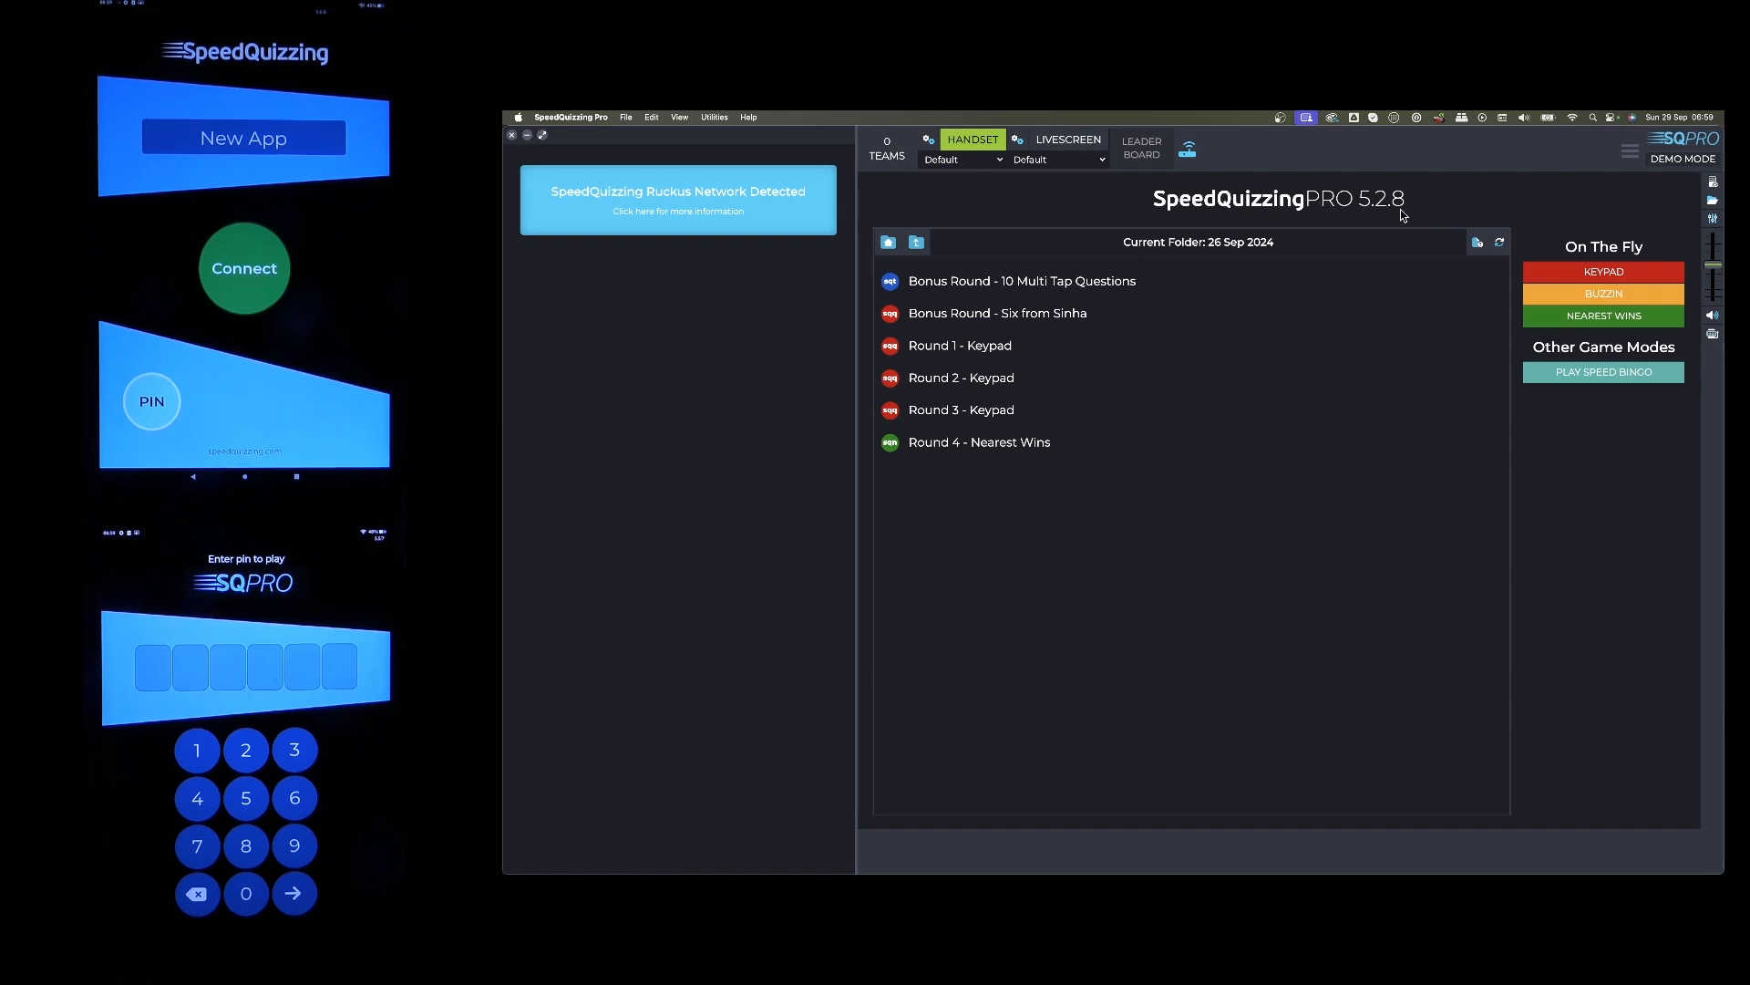
mouse_move(619, 417)
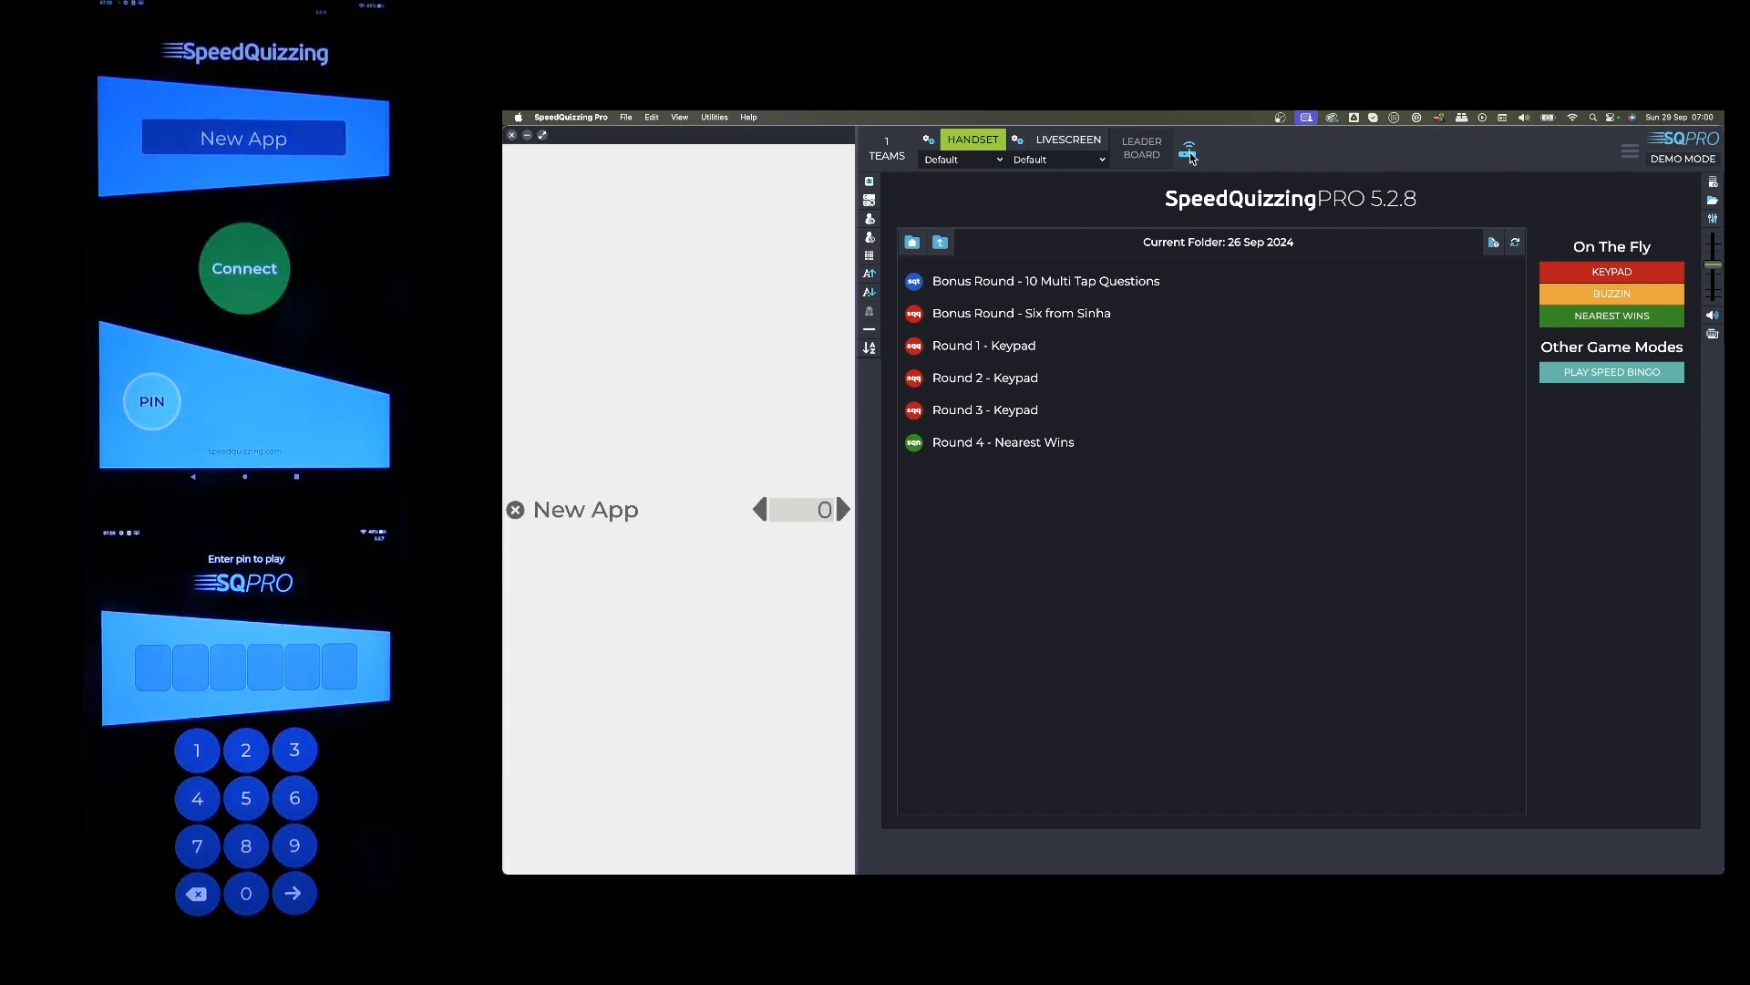
click(1188, 149)
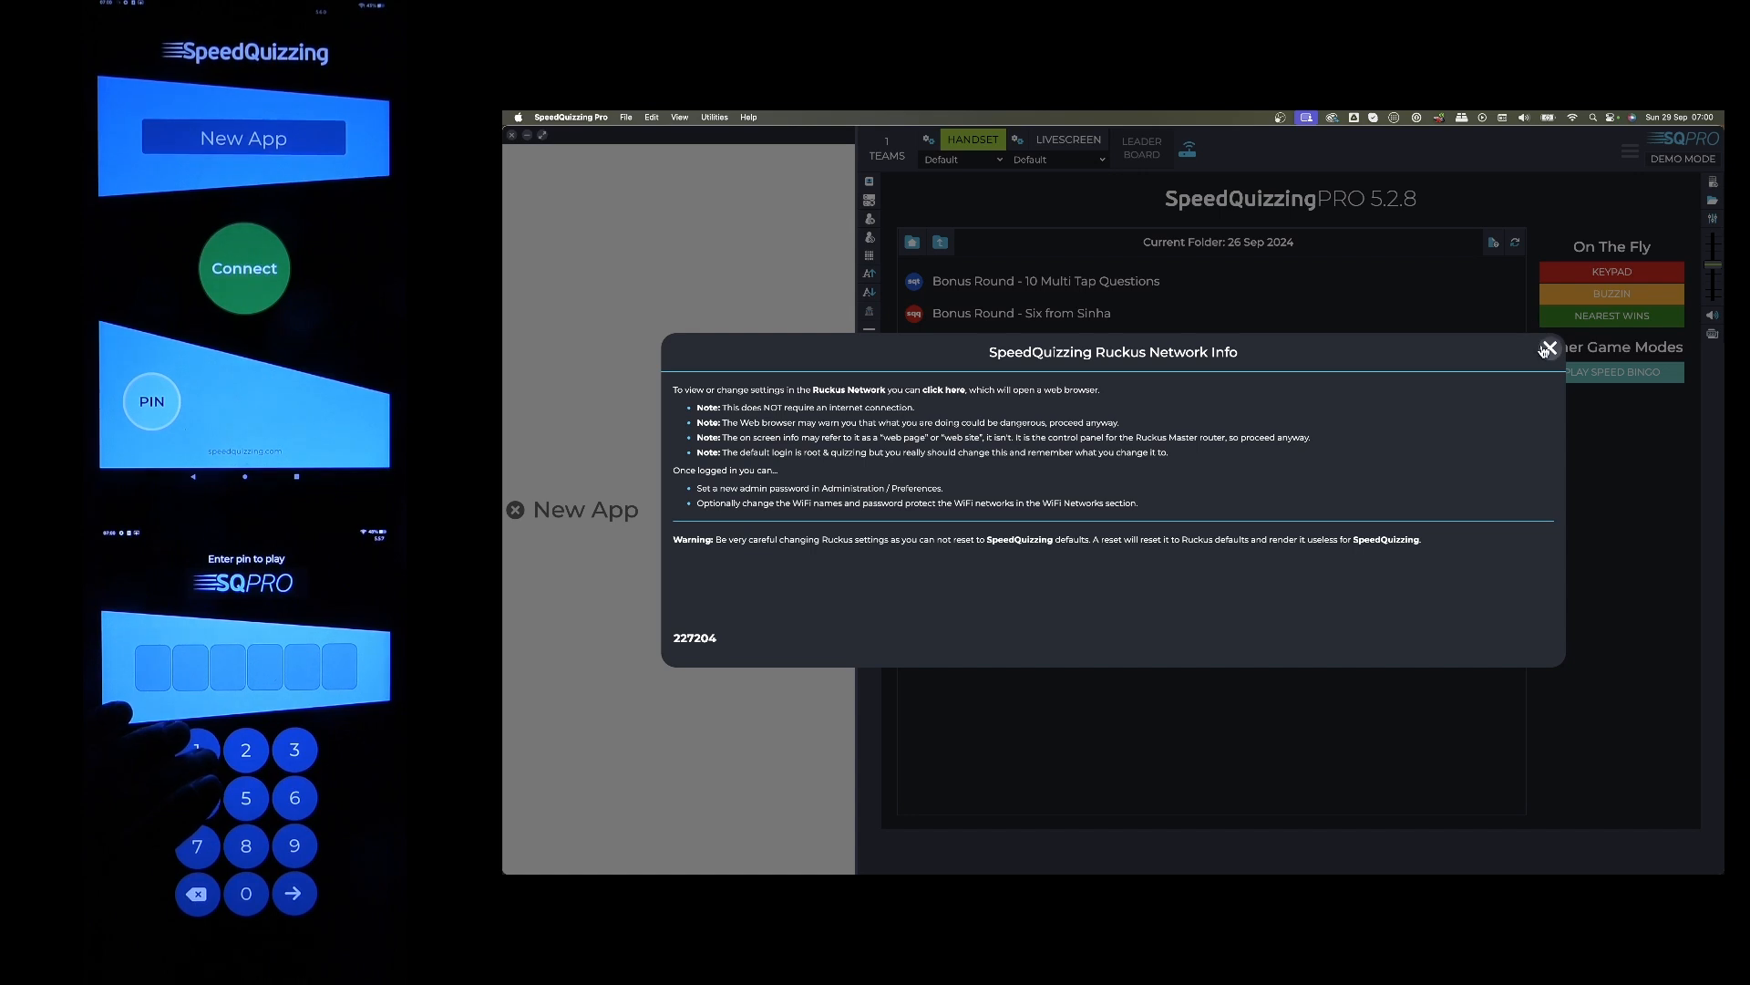
click(1547, 348)
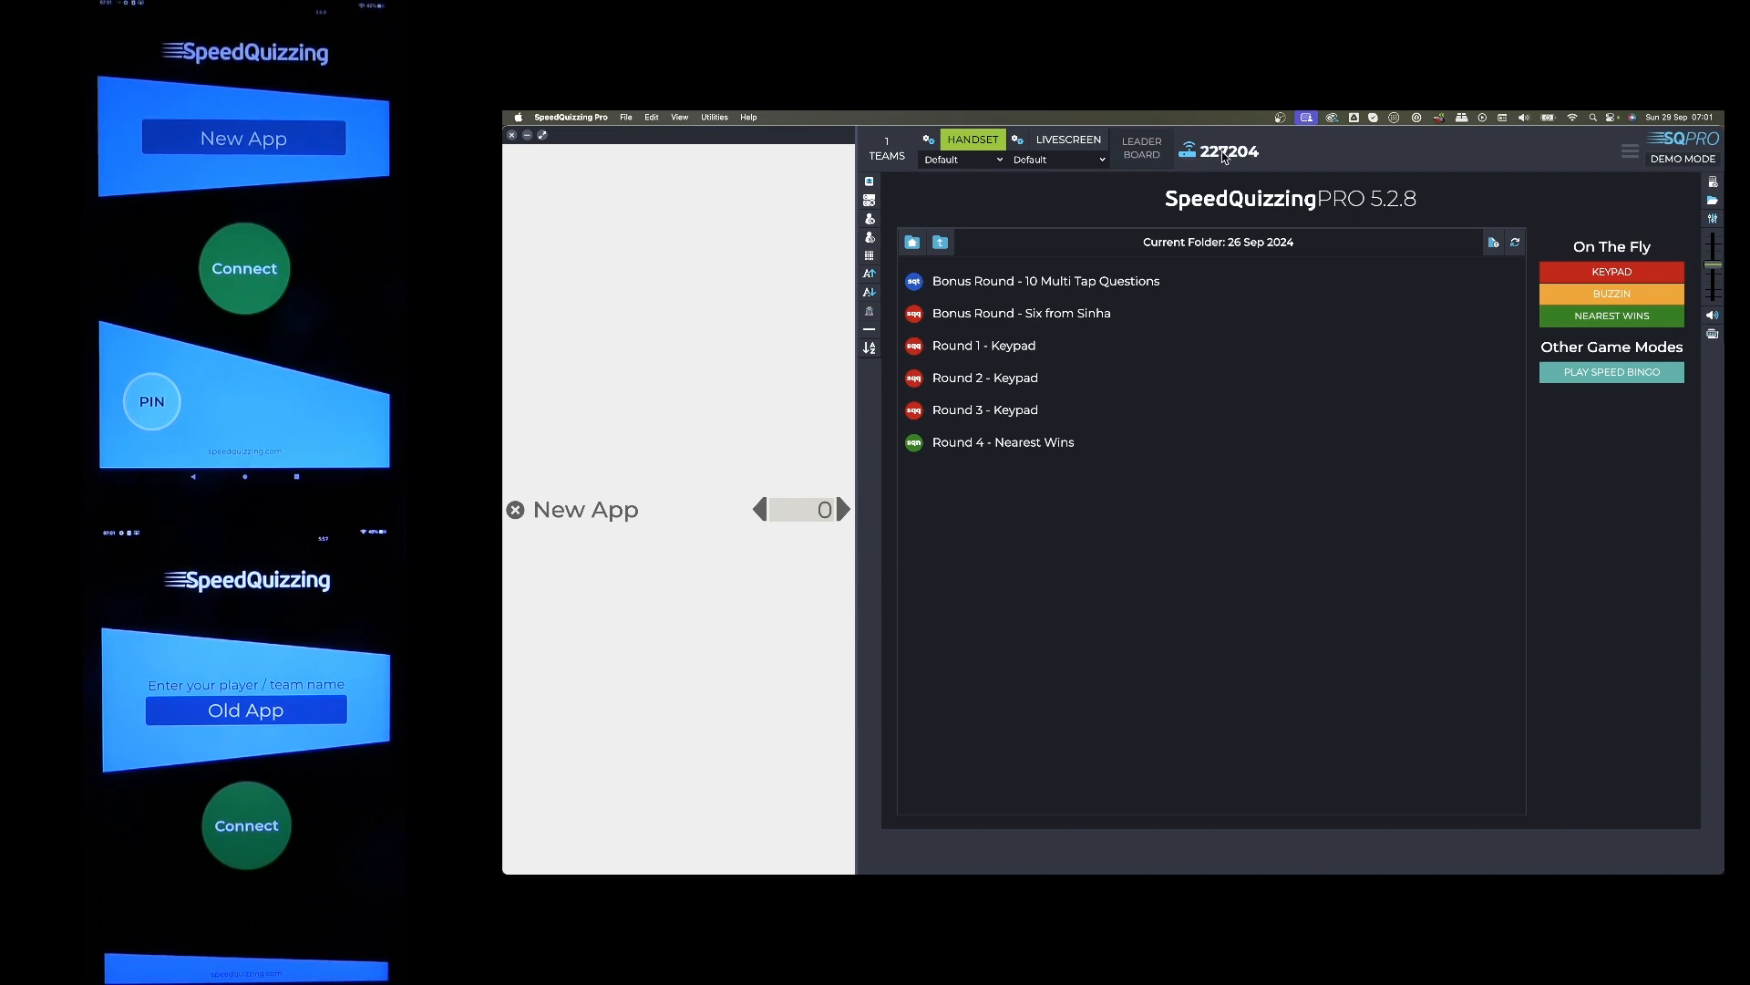
mouse_move(1239, 179)
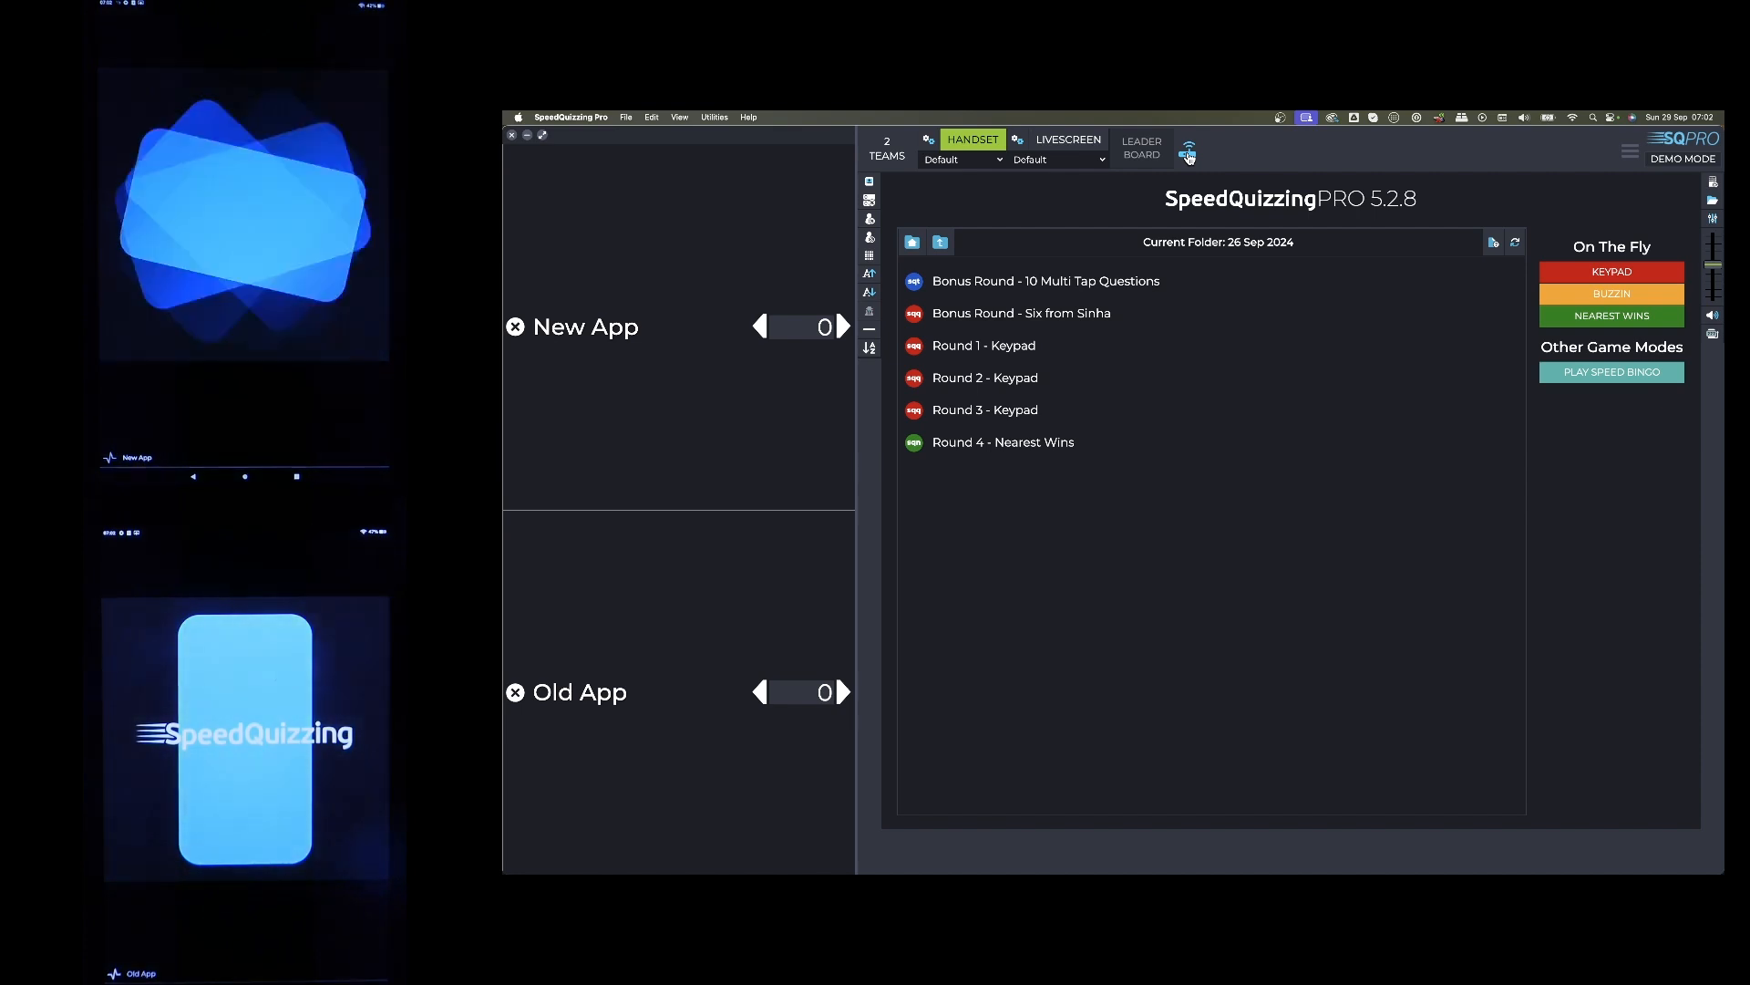
Reopen and close the network info after Old App joins as second team
click(1188, 149)
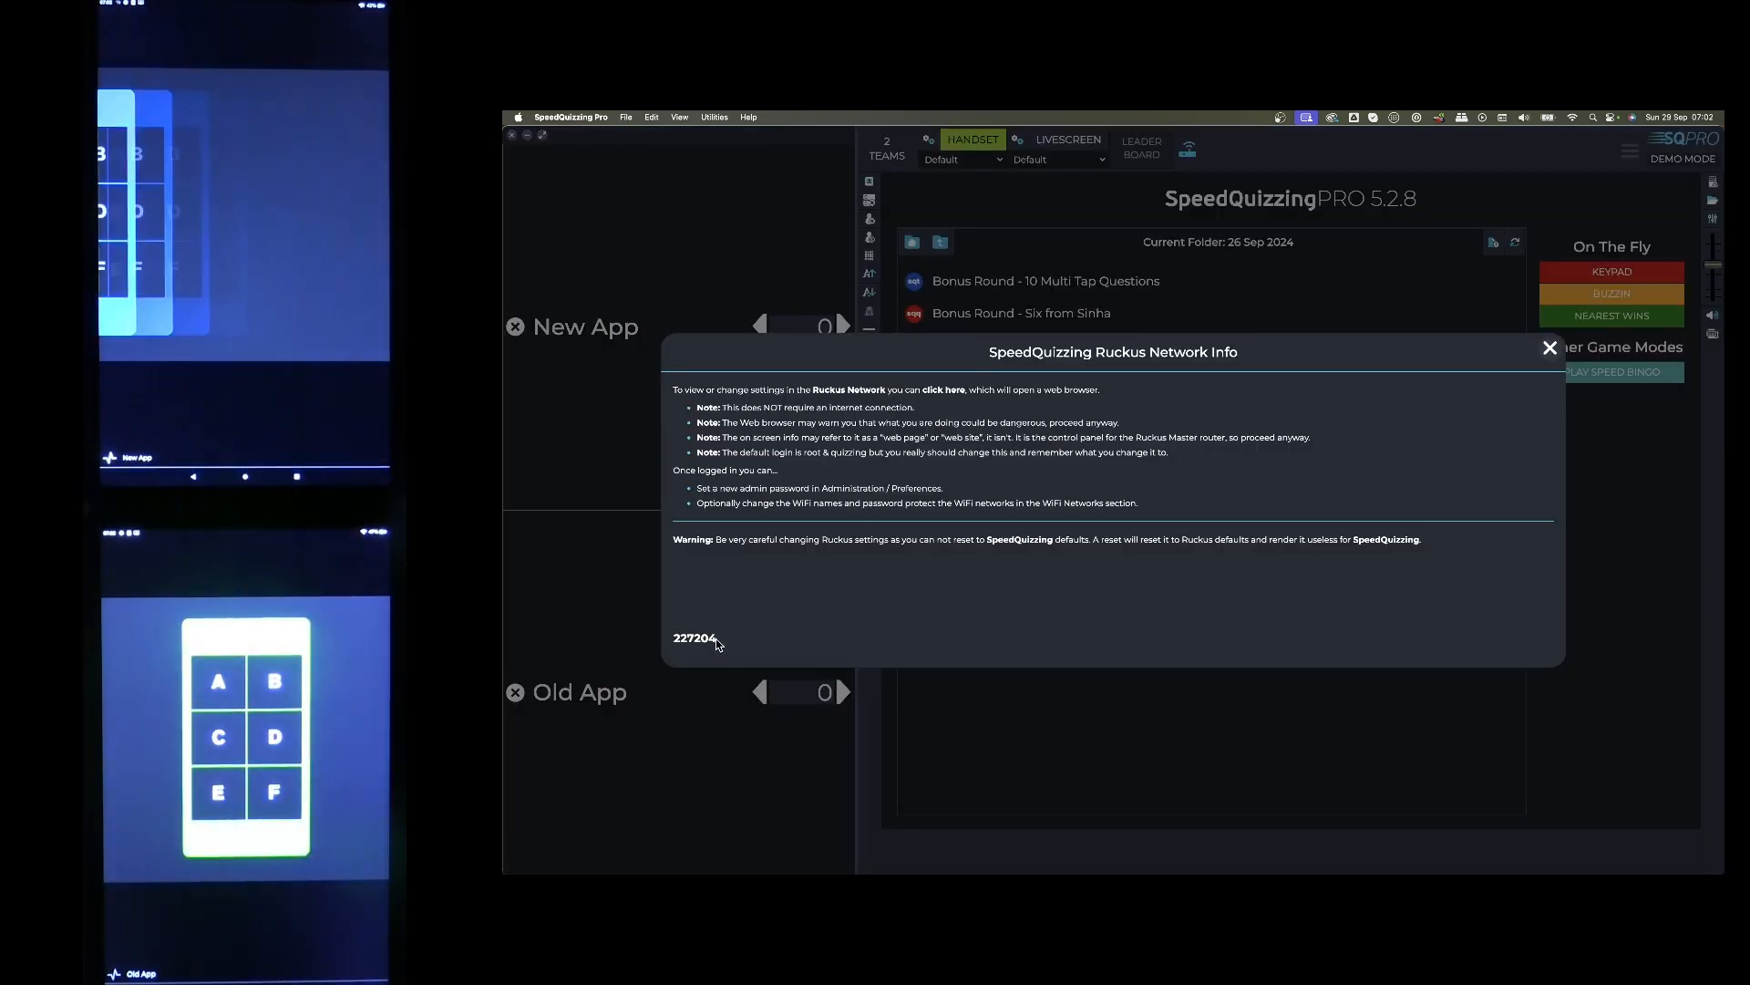
click(1550, 347)
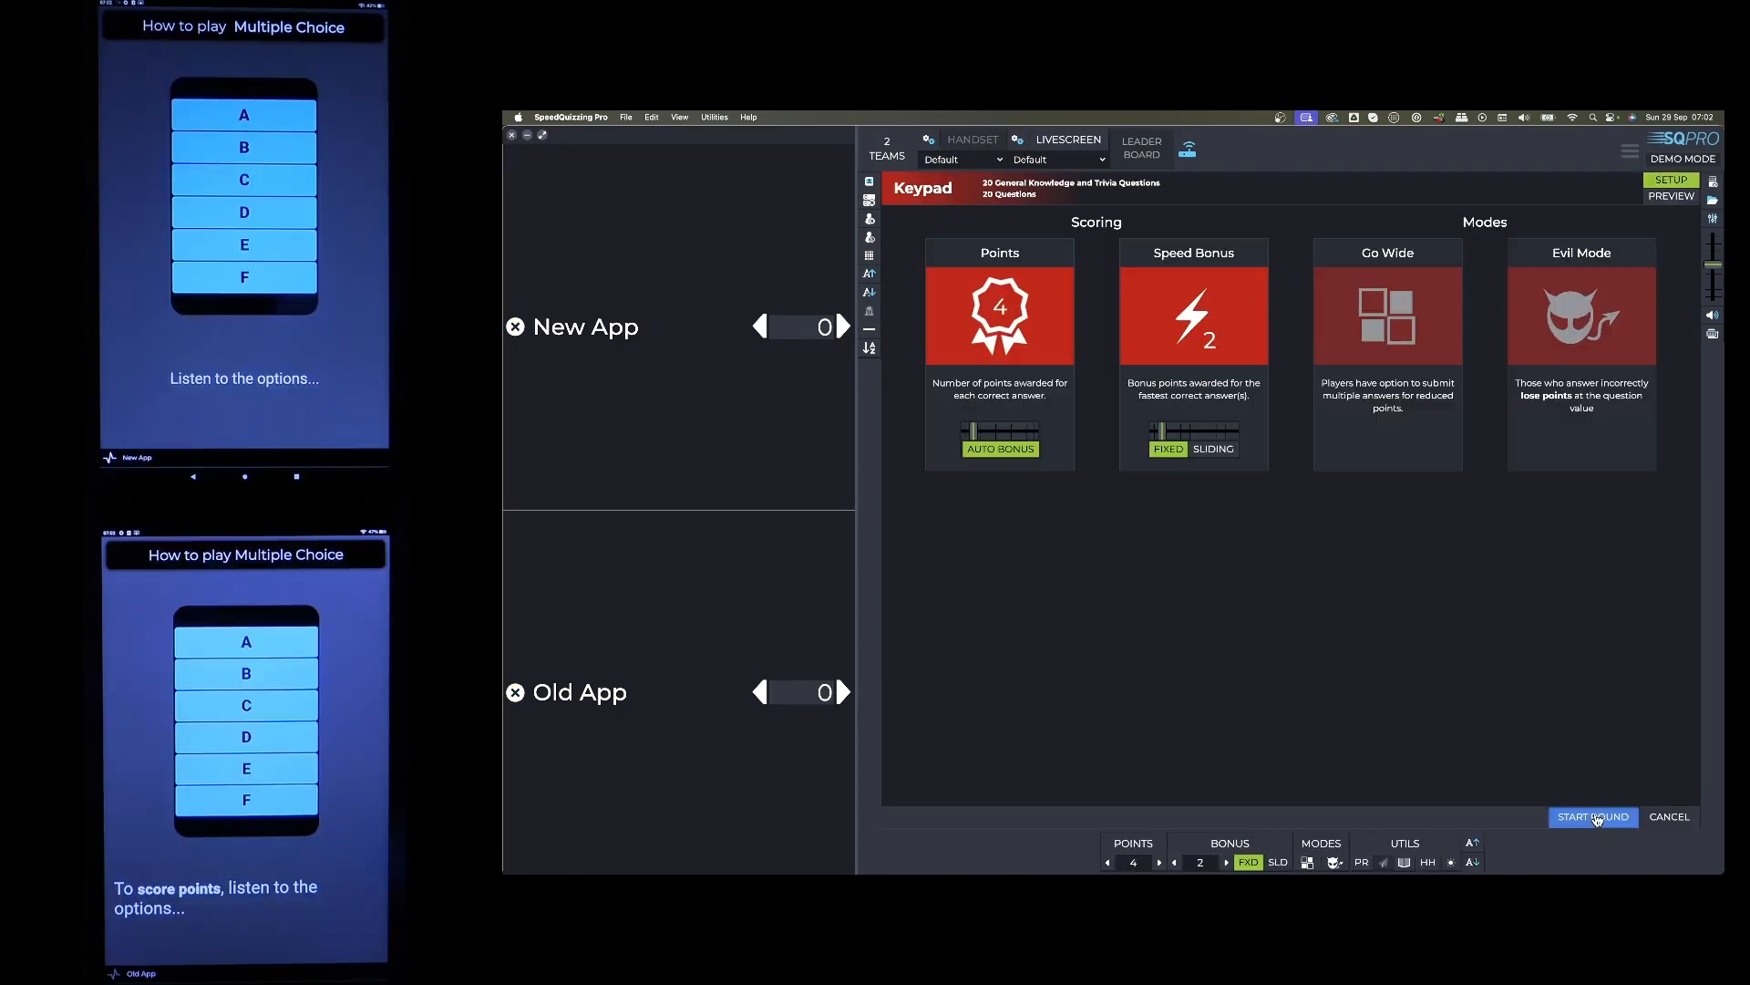
Start the Keypad round, showing question 1 of 20 with handset keypads
click(1591, 816)
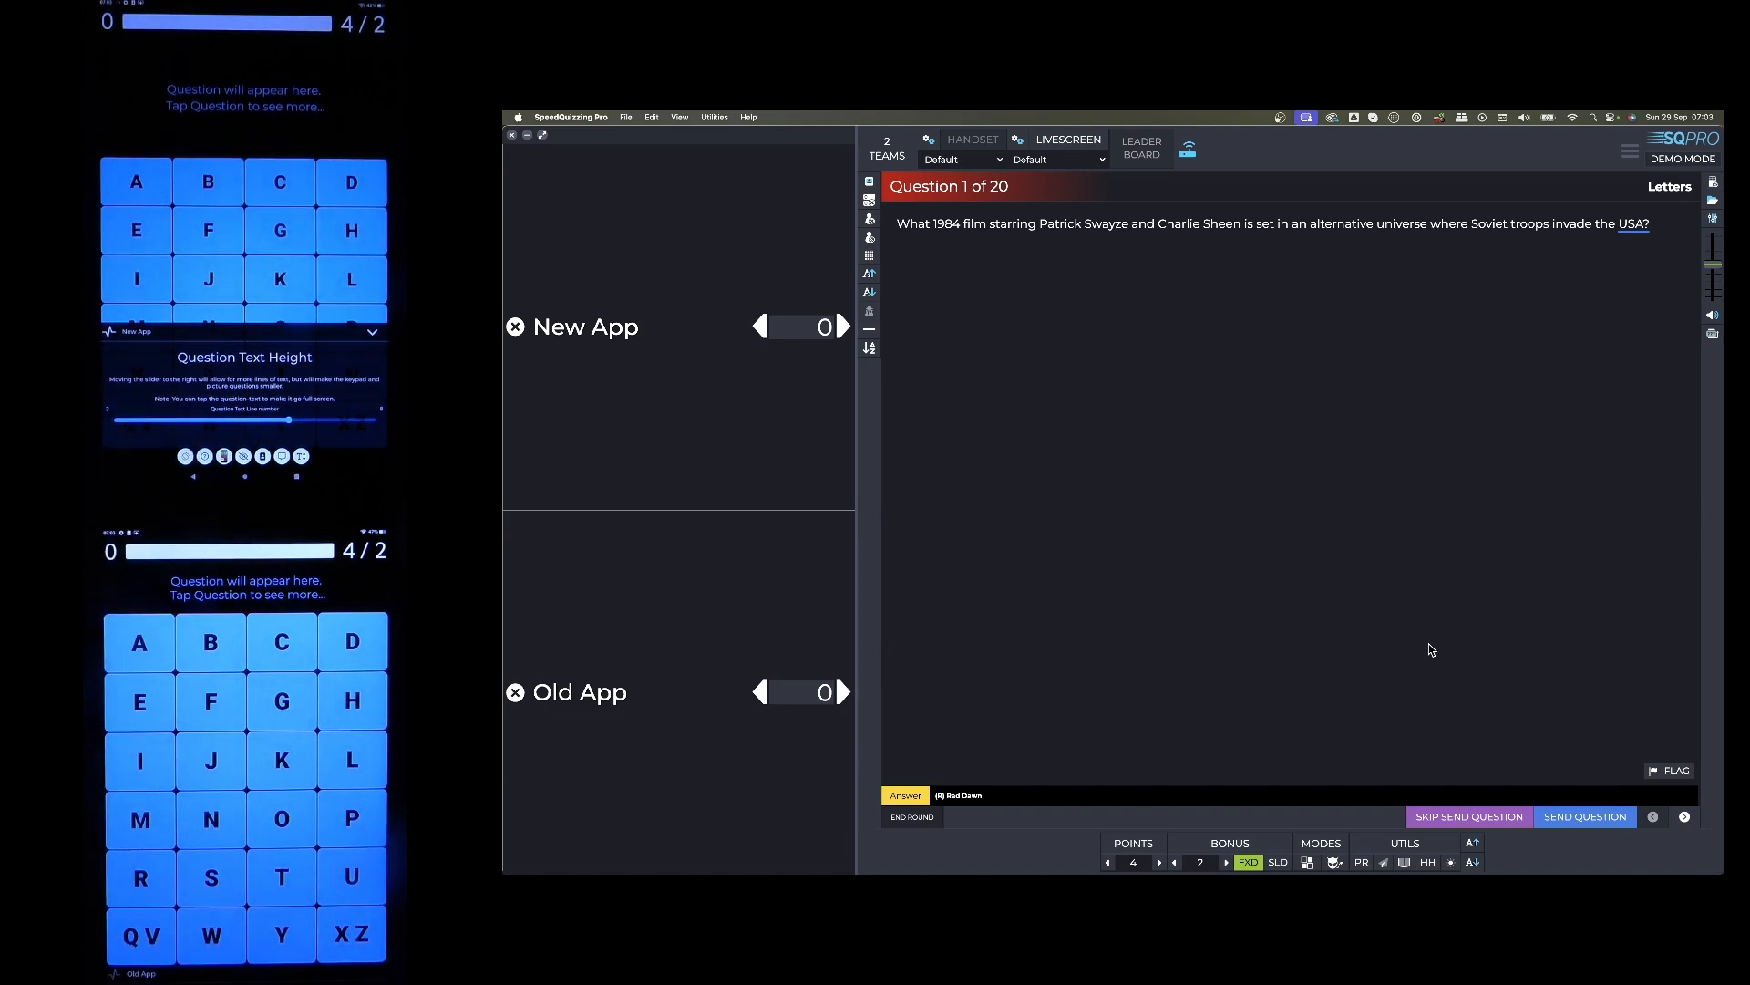
End the Keypad round and return to the round list
click(1582, 816)
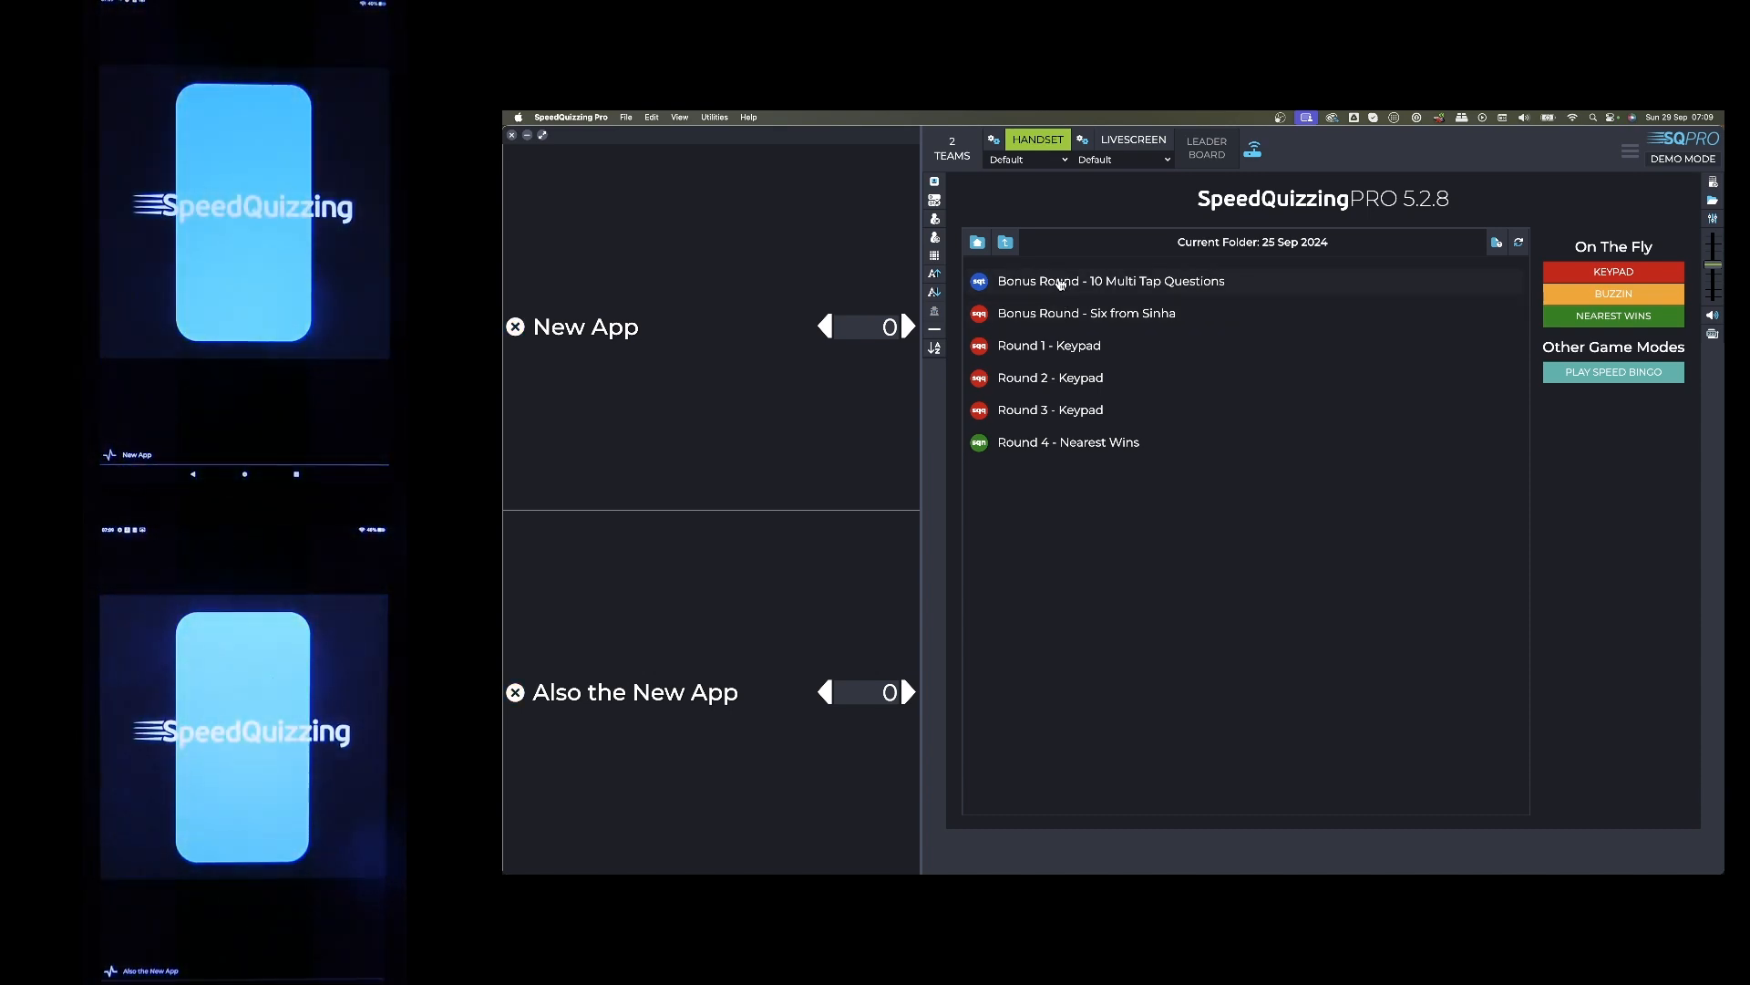
Choose the 10 Multi Tap Questions bonus round and start it at question 4
click(1110, 280)
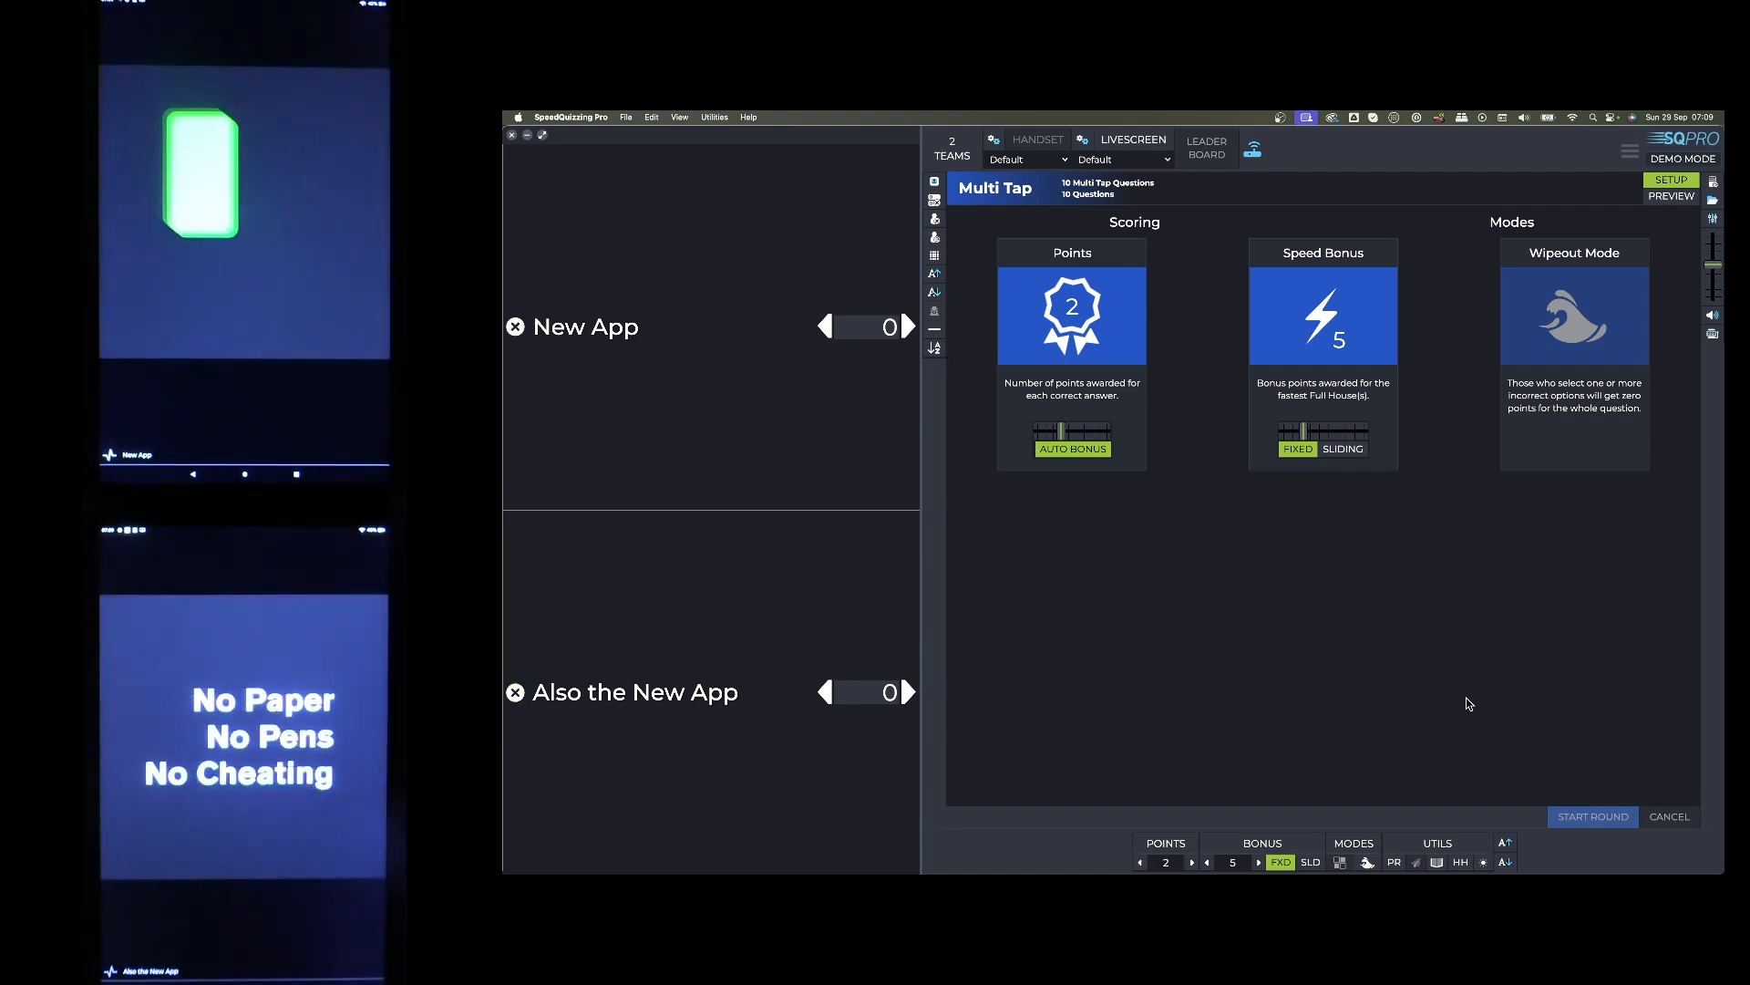
click(1591, 816)
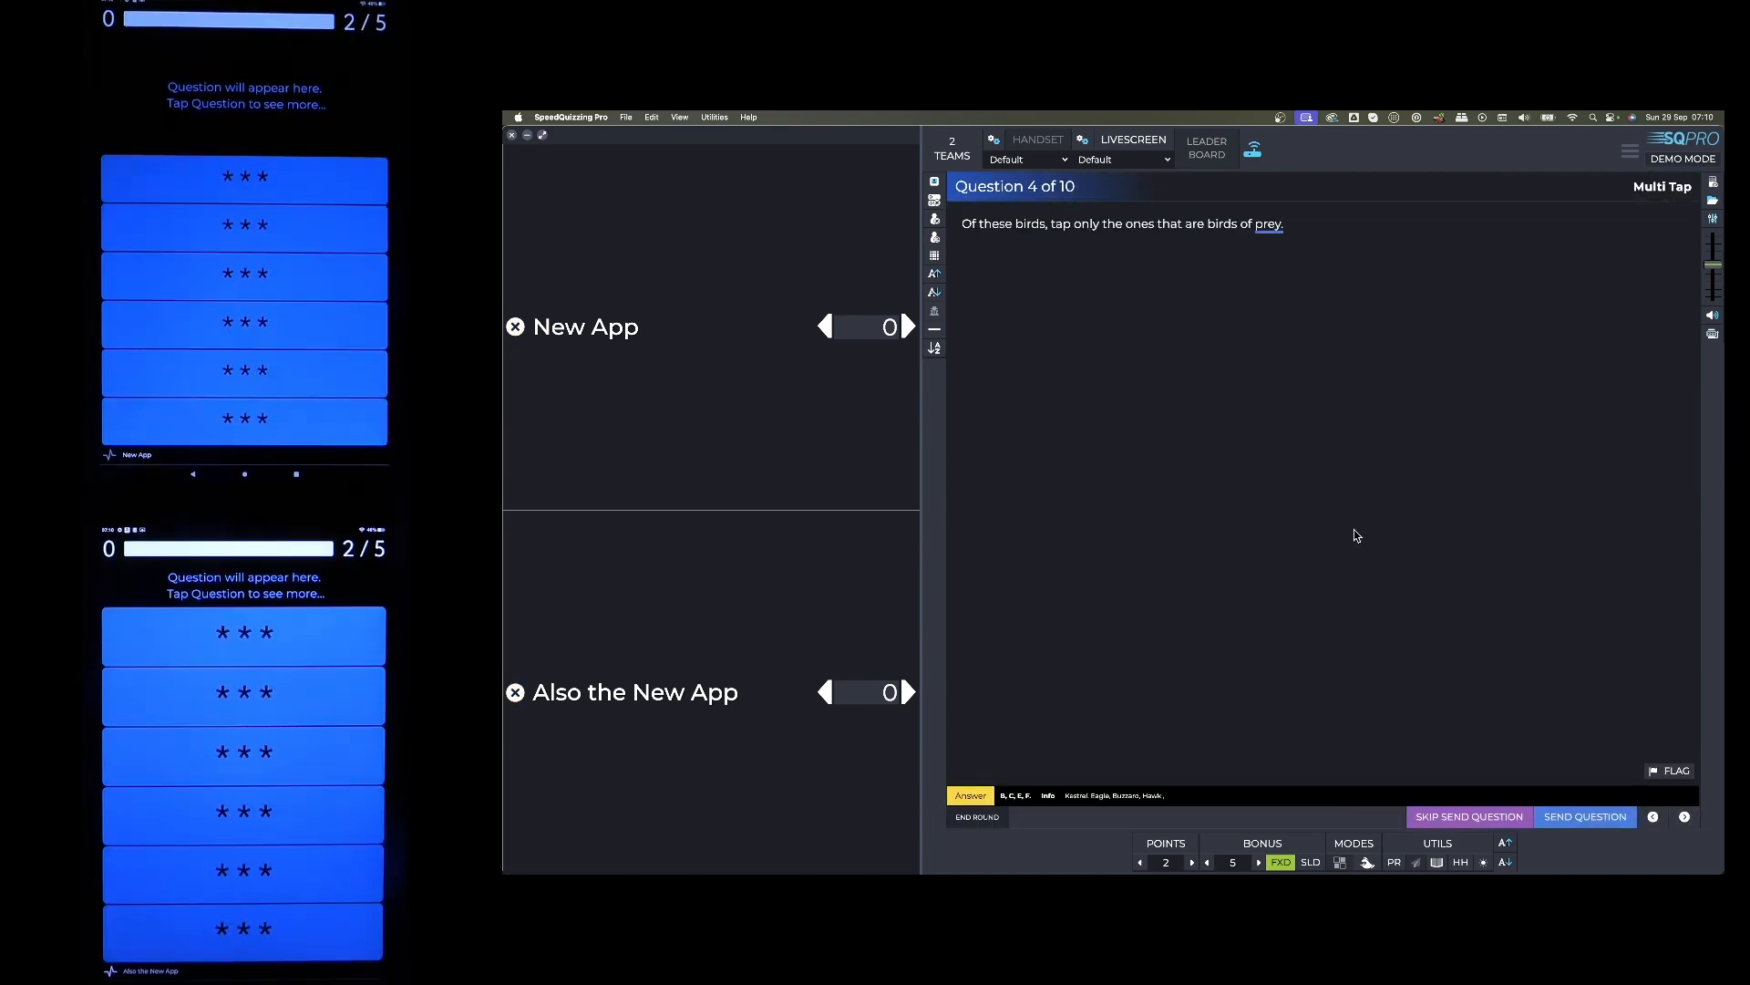
mouse_move(1215, 261)
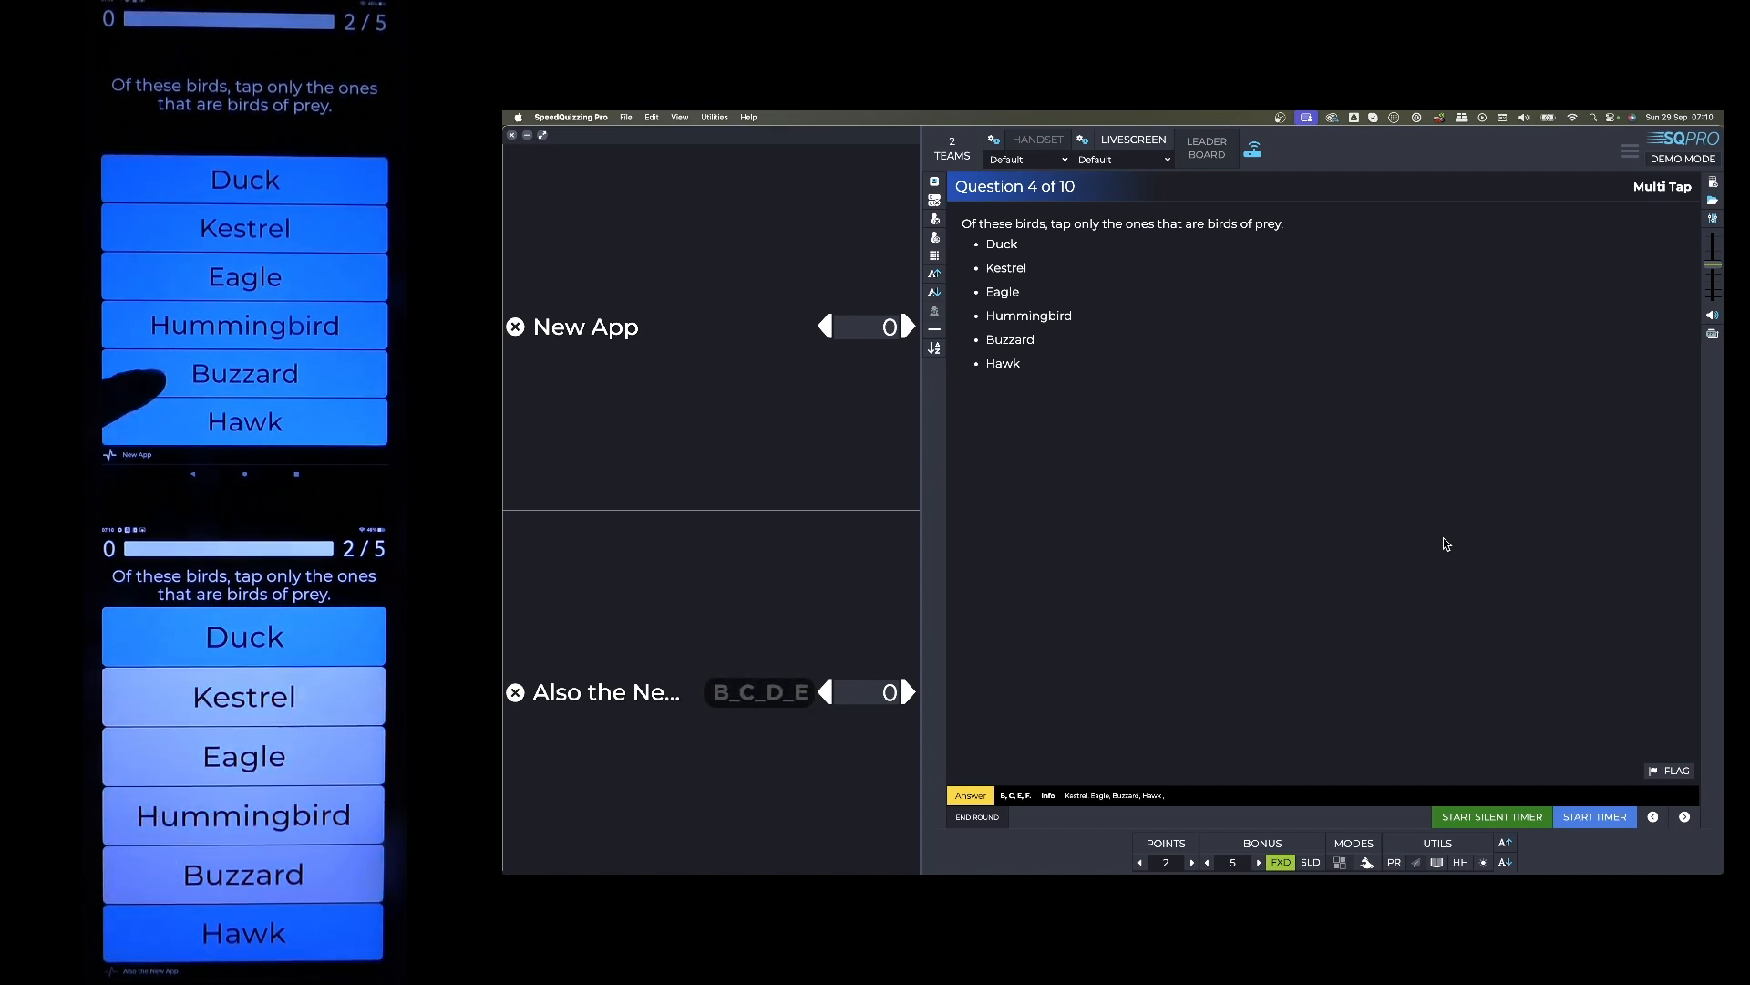
Send the birds-of-prey question and start the countdown after both teams answer
click(243, 276)
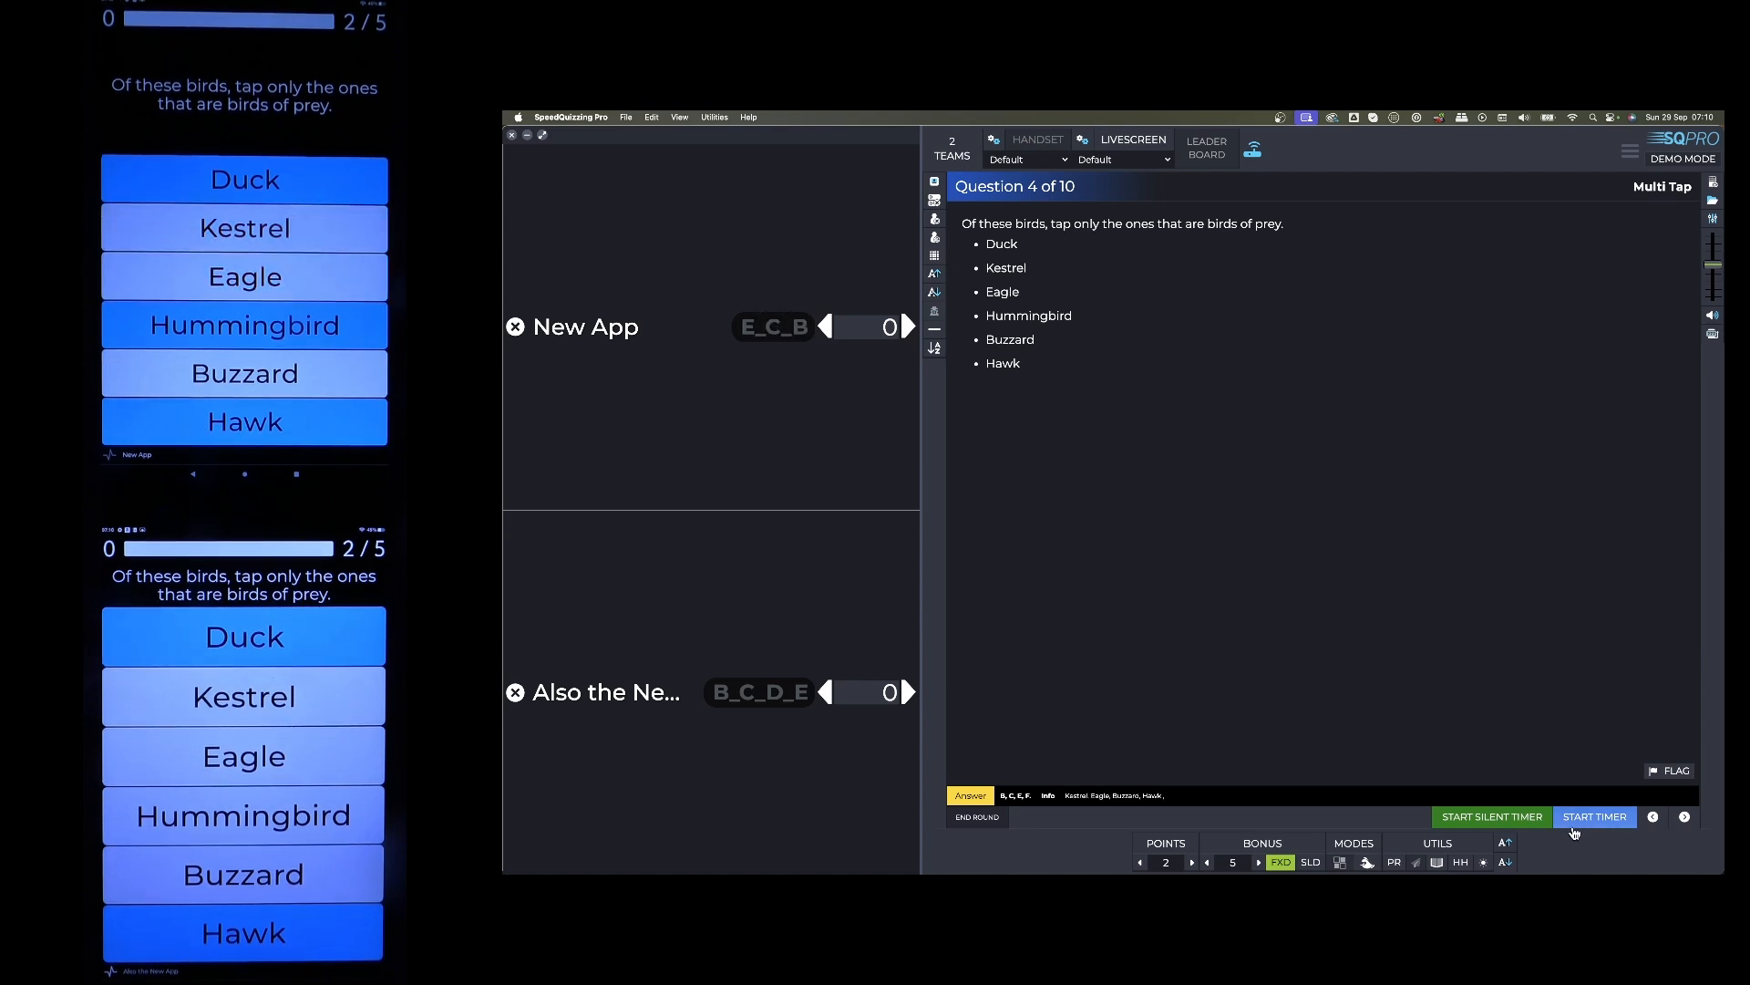
click(1596, 816)
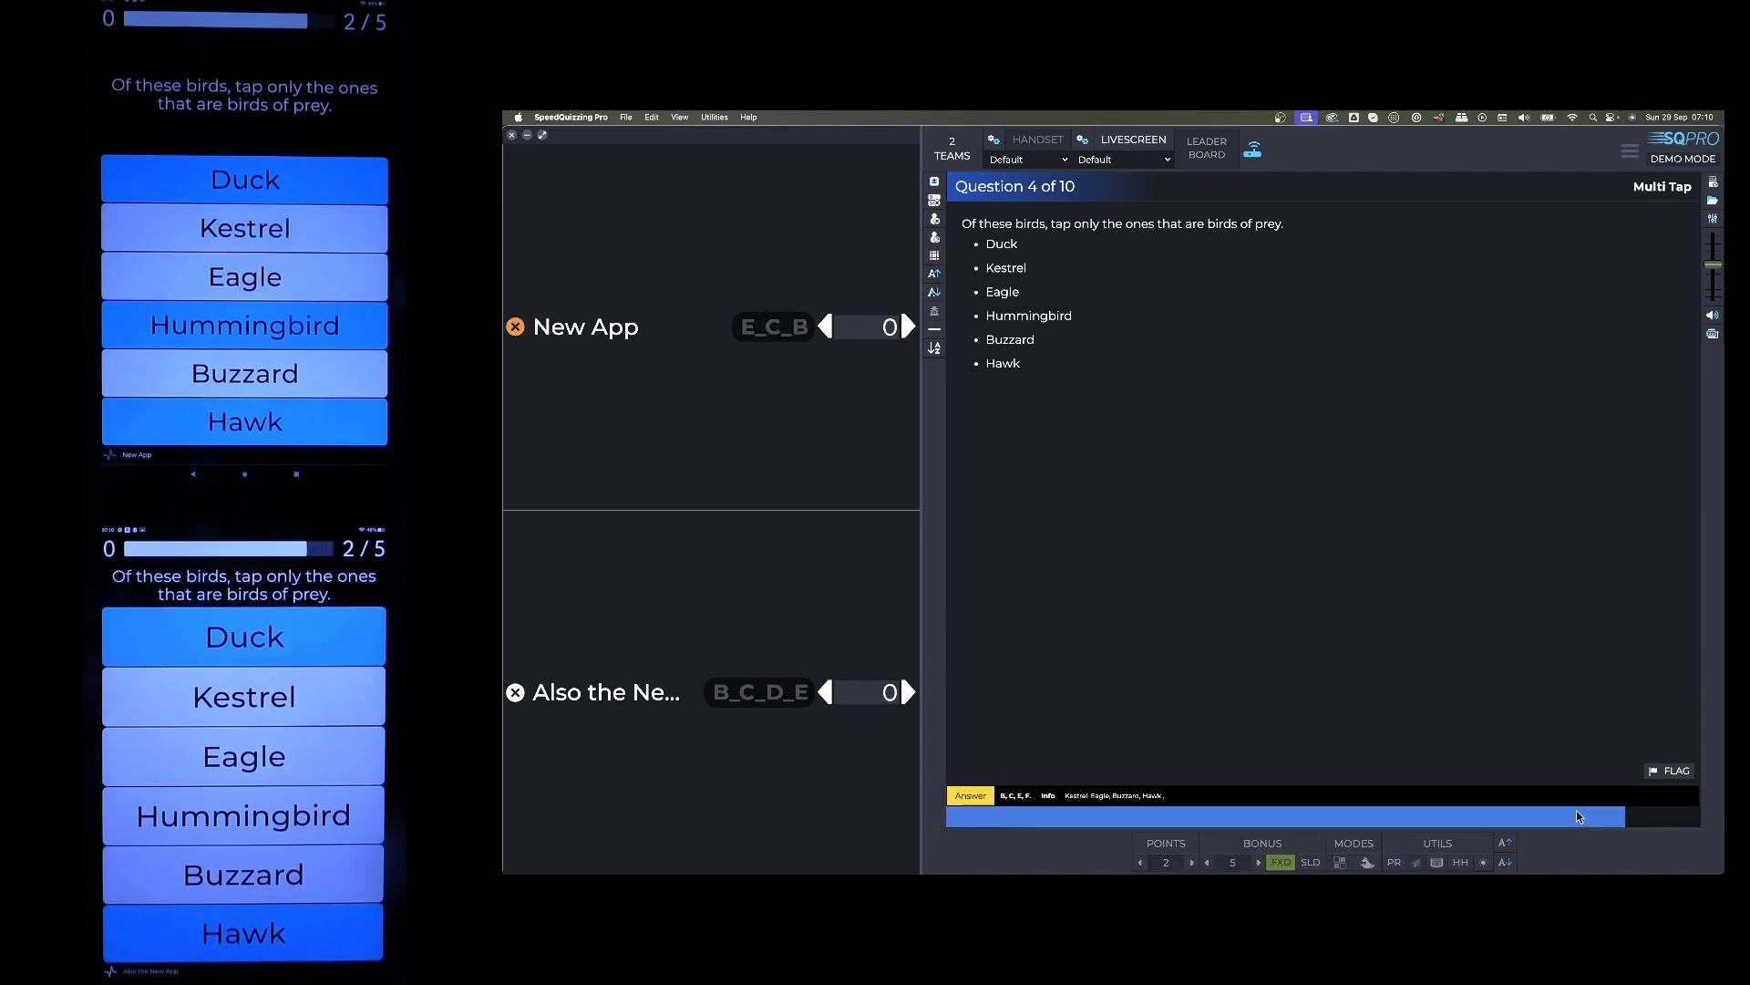
Close answering on question 4 to show results: New App 10, Also the New App 8
click(969, 795)
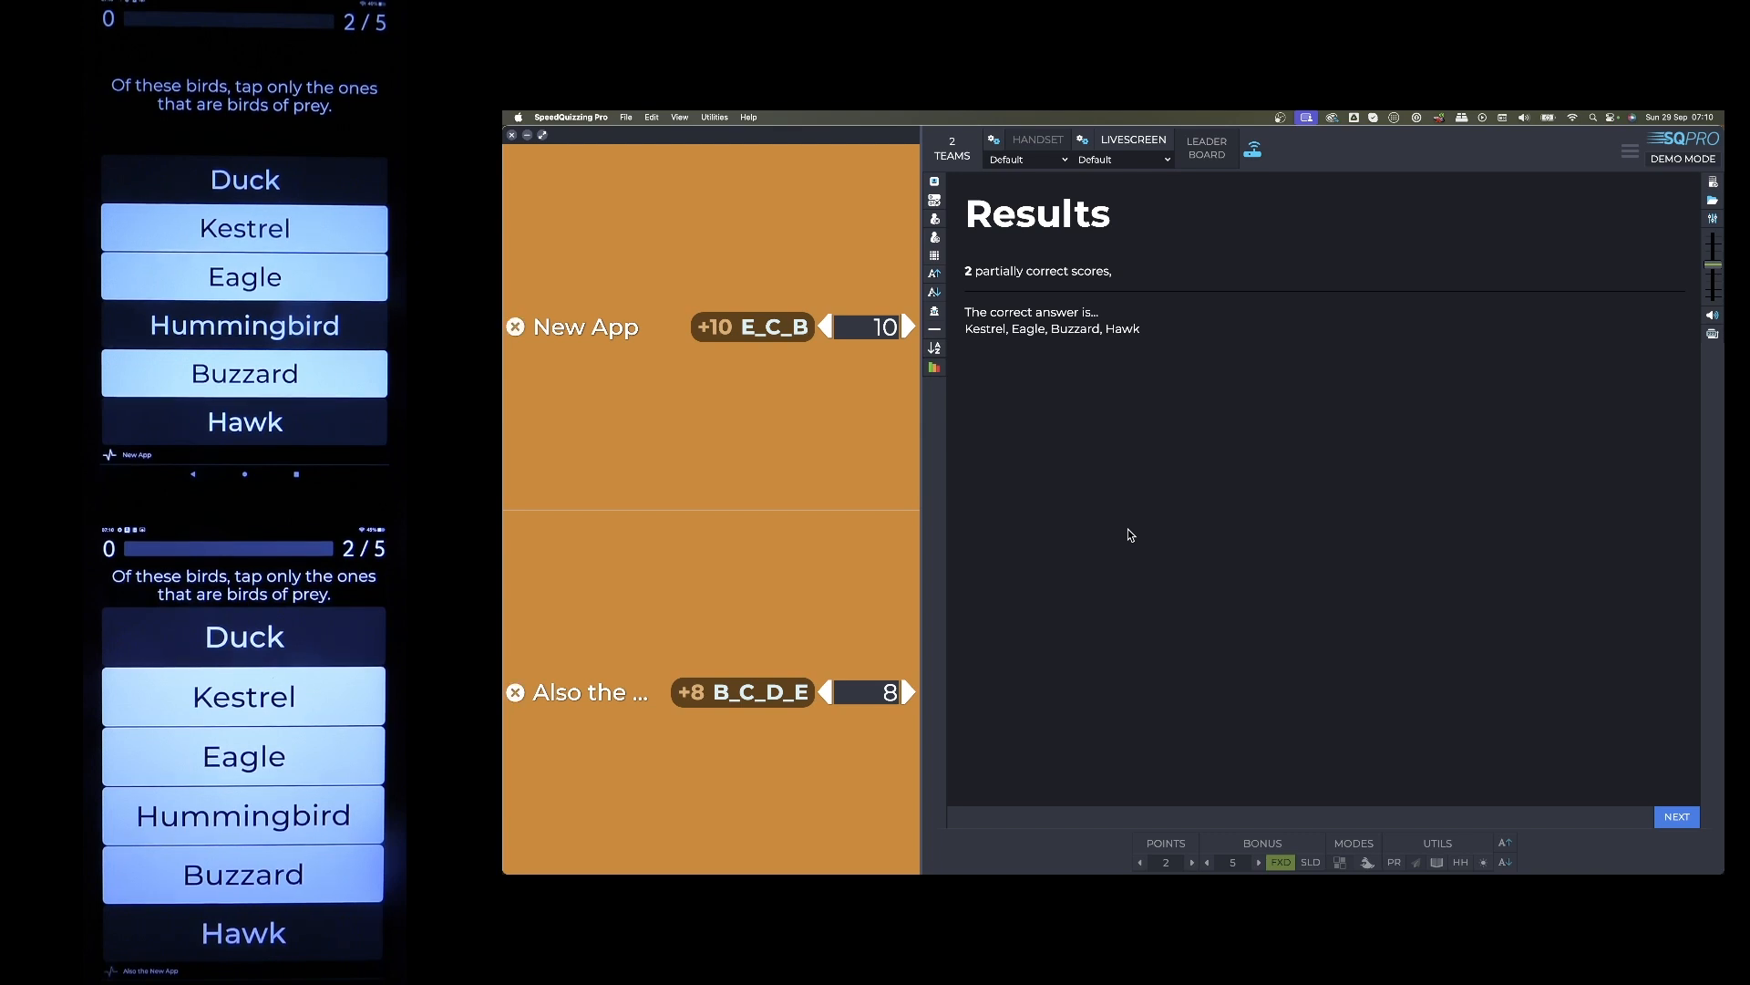
mouse_move(1098, 289)
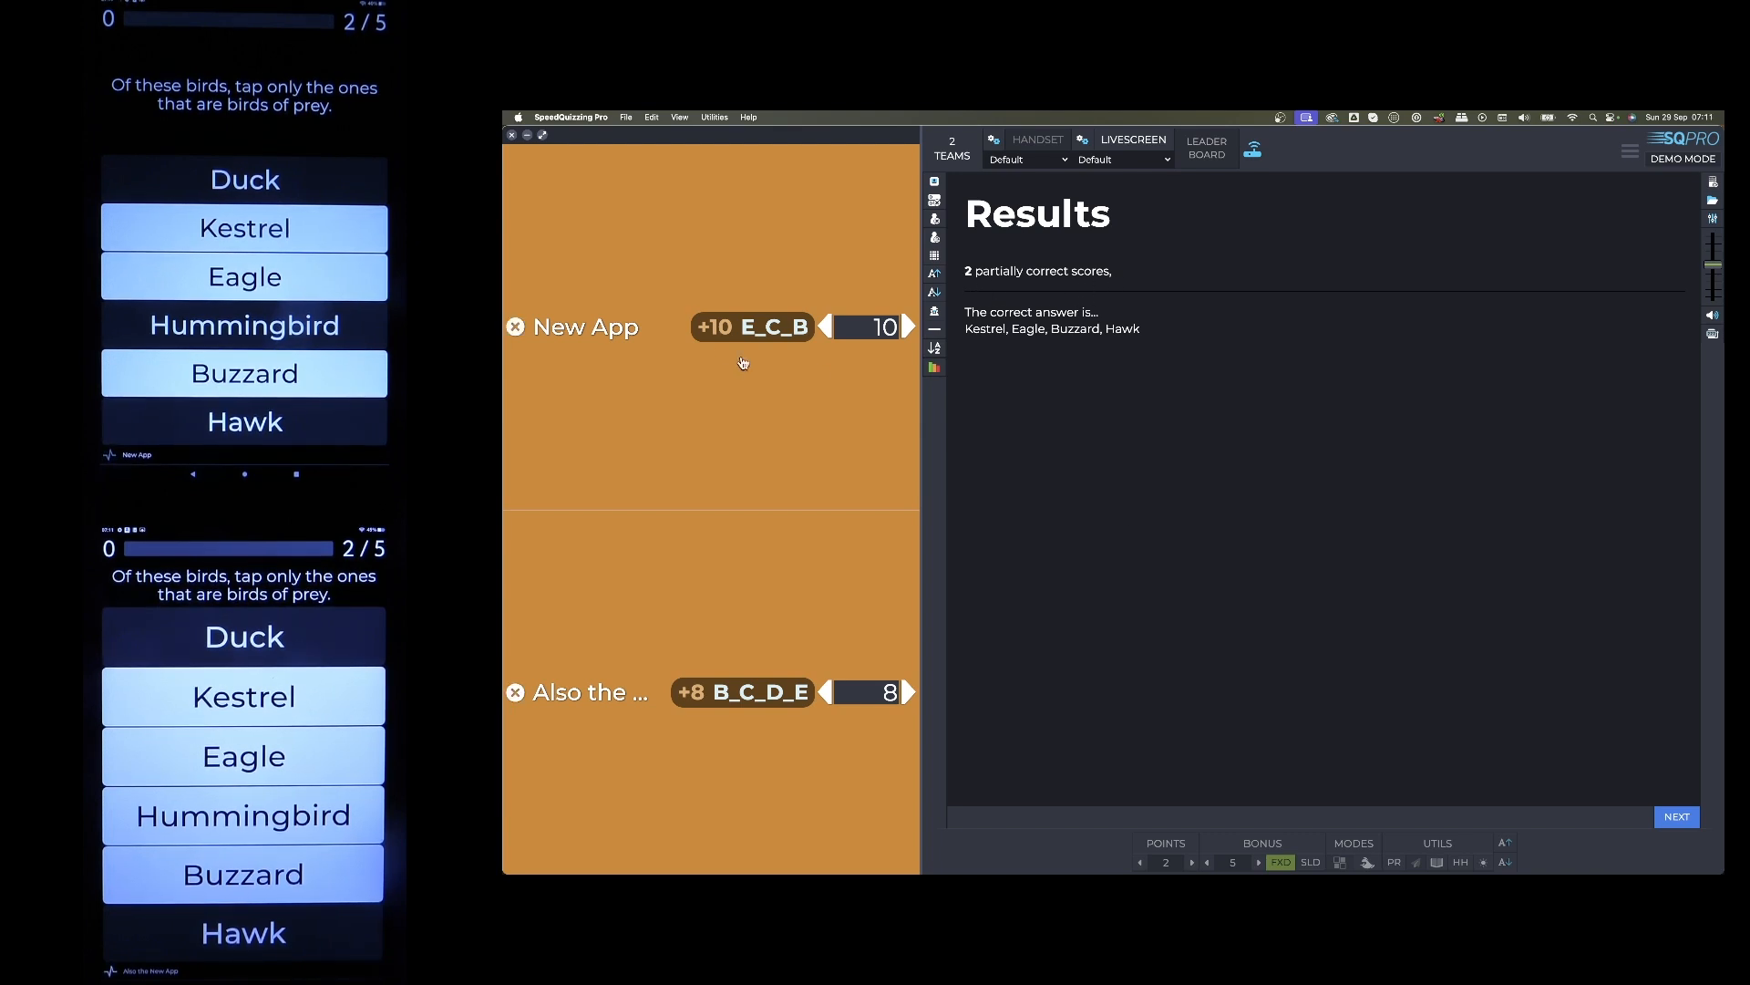
click(1676, 816)
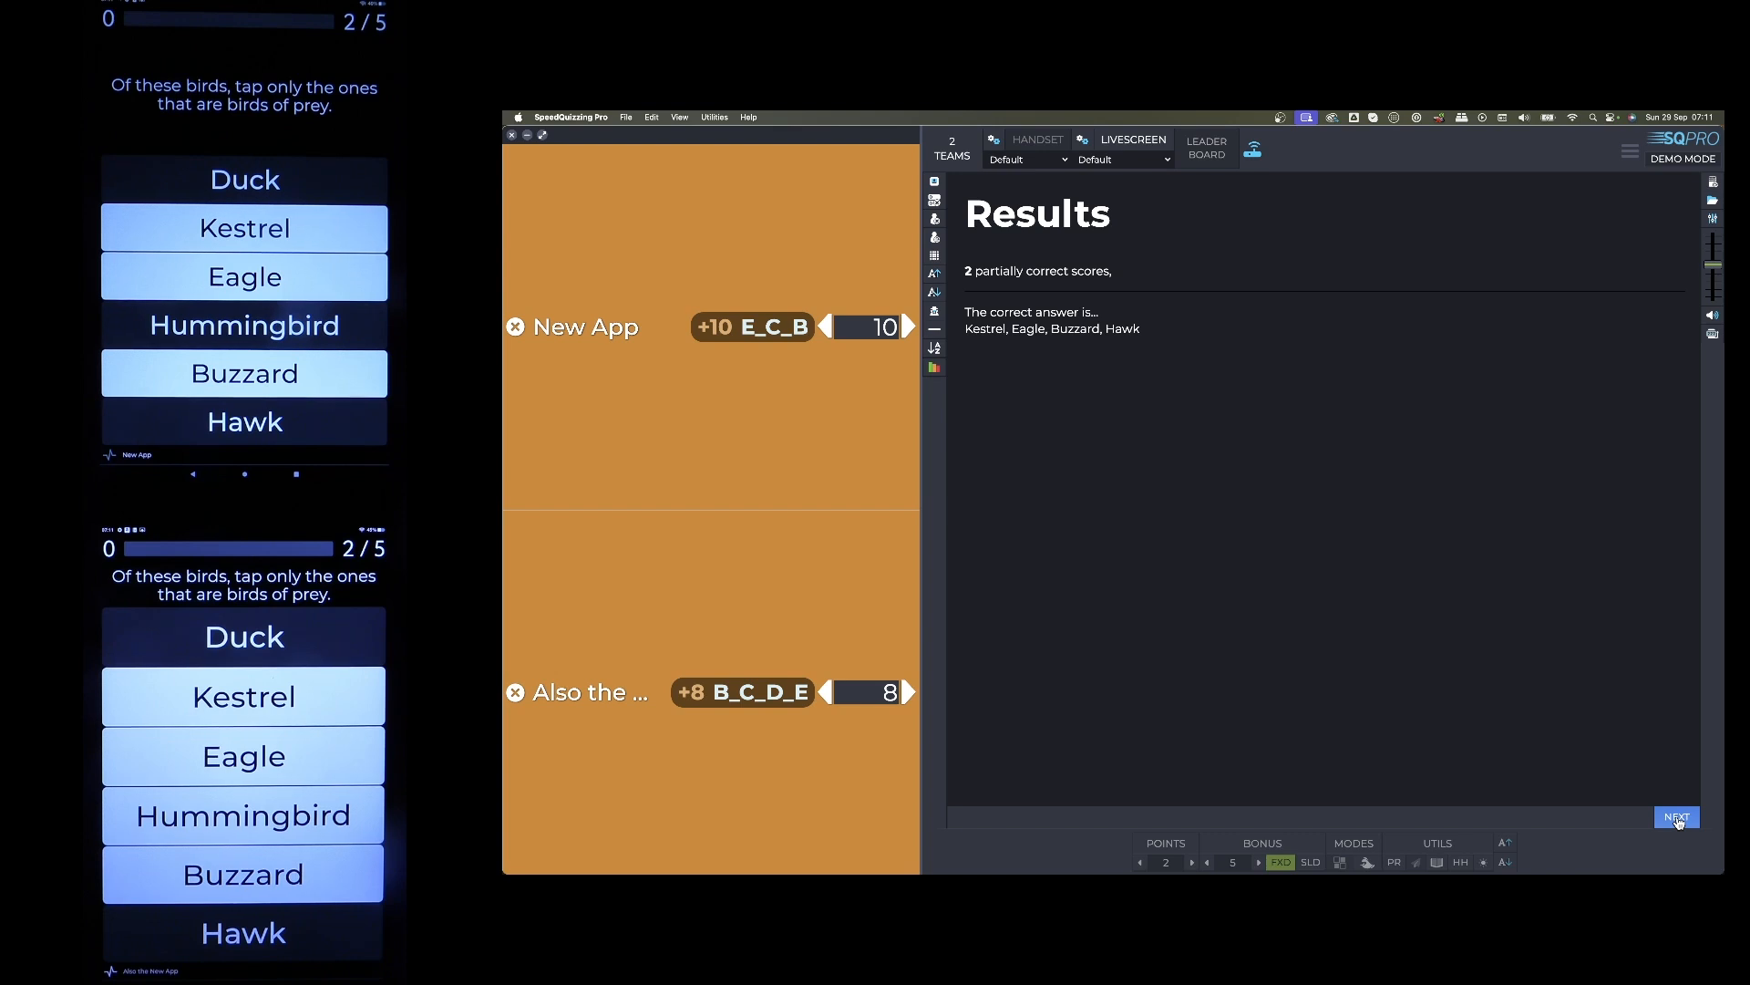
Reveal marked bird answers on handsets, then load question 5 on Italian car manufacturers
click(1675, 816)
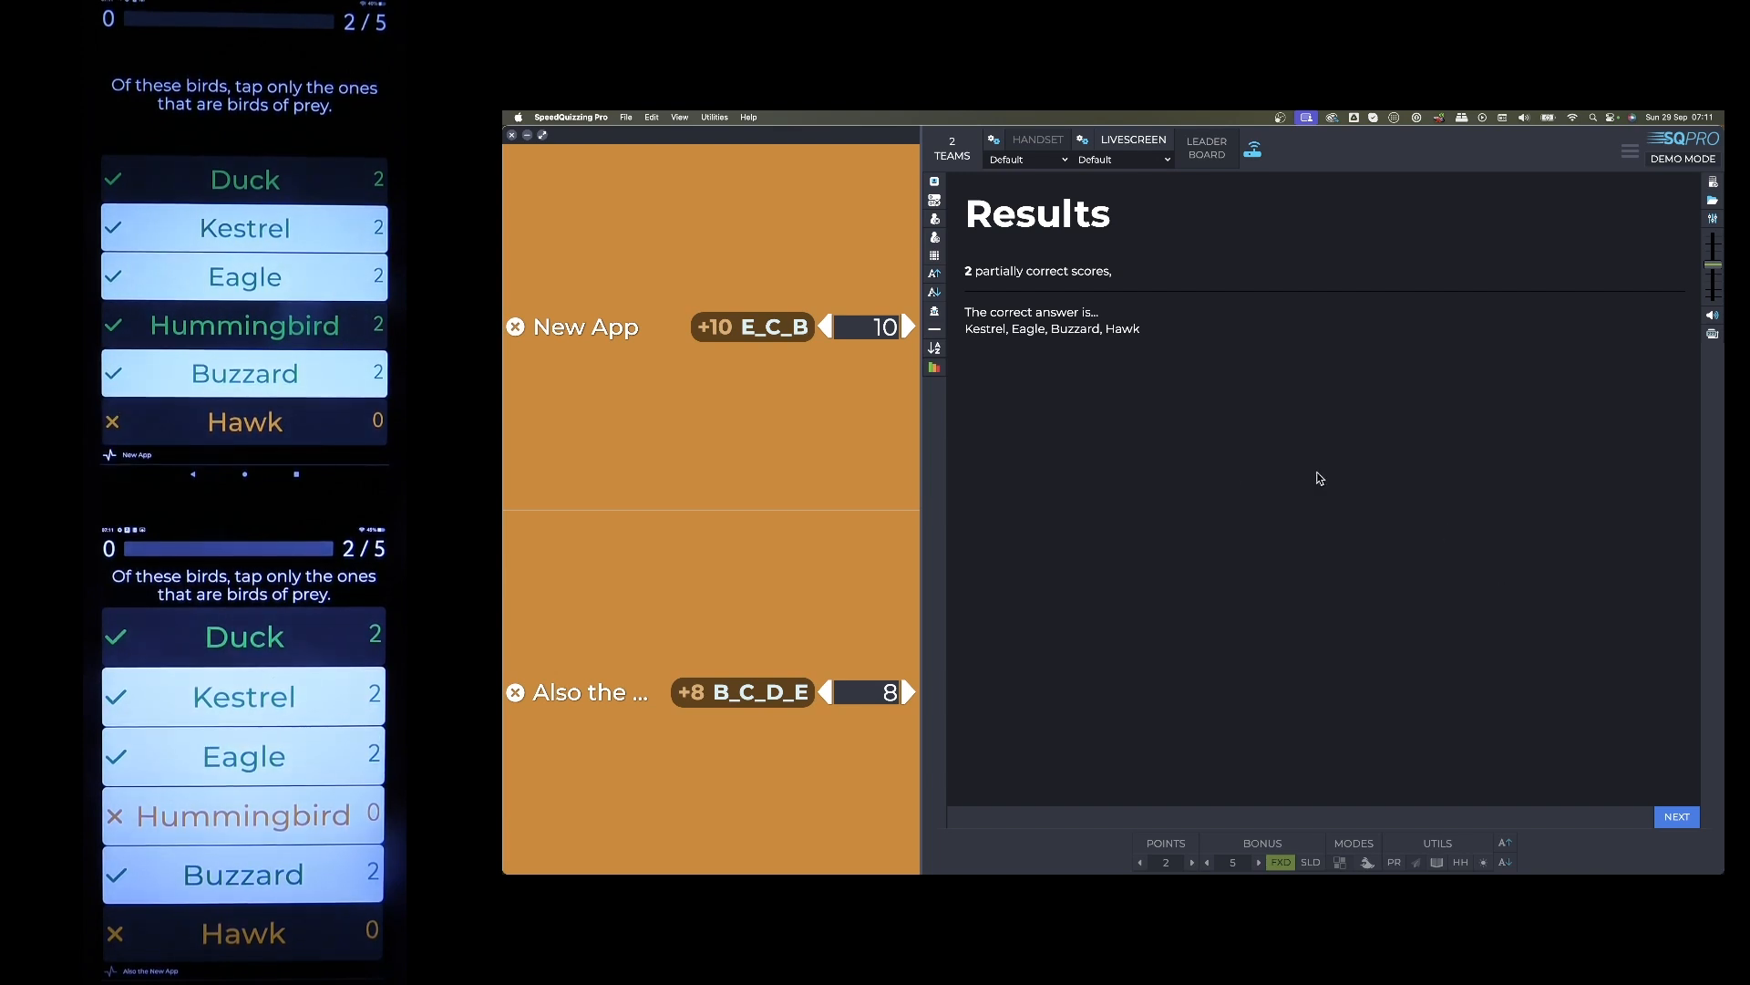
click(1677, 816)
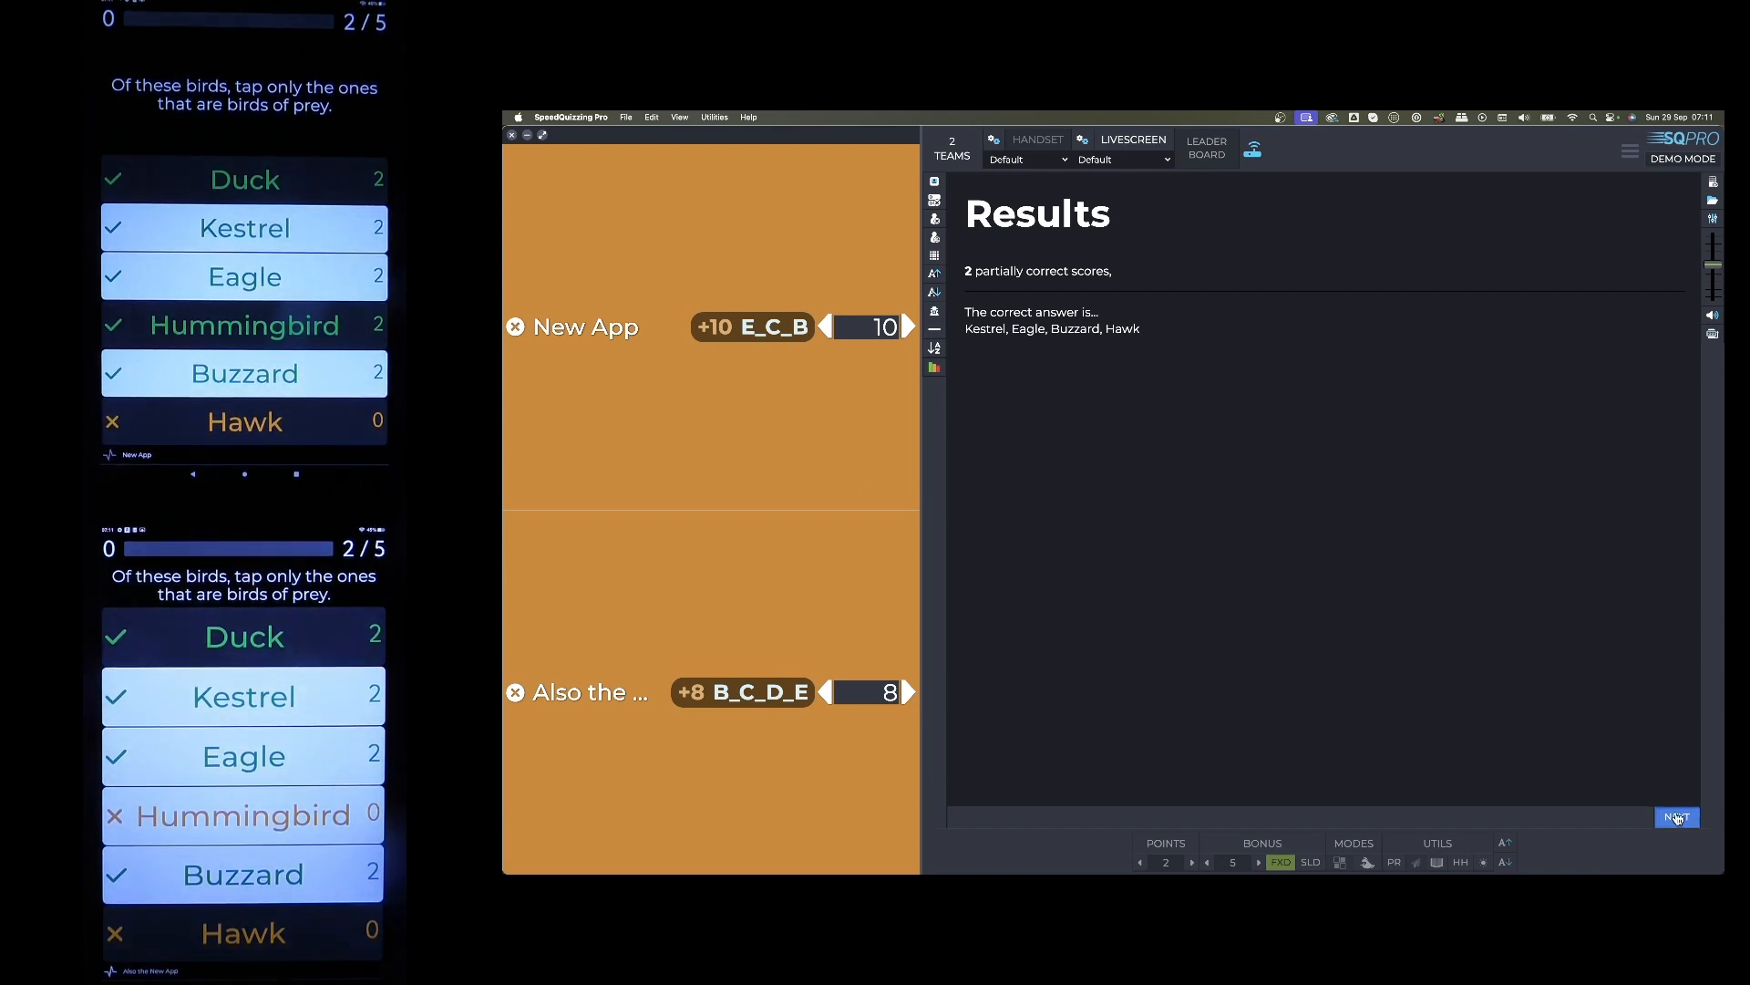
click(1677, 815)
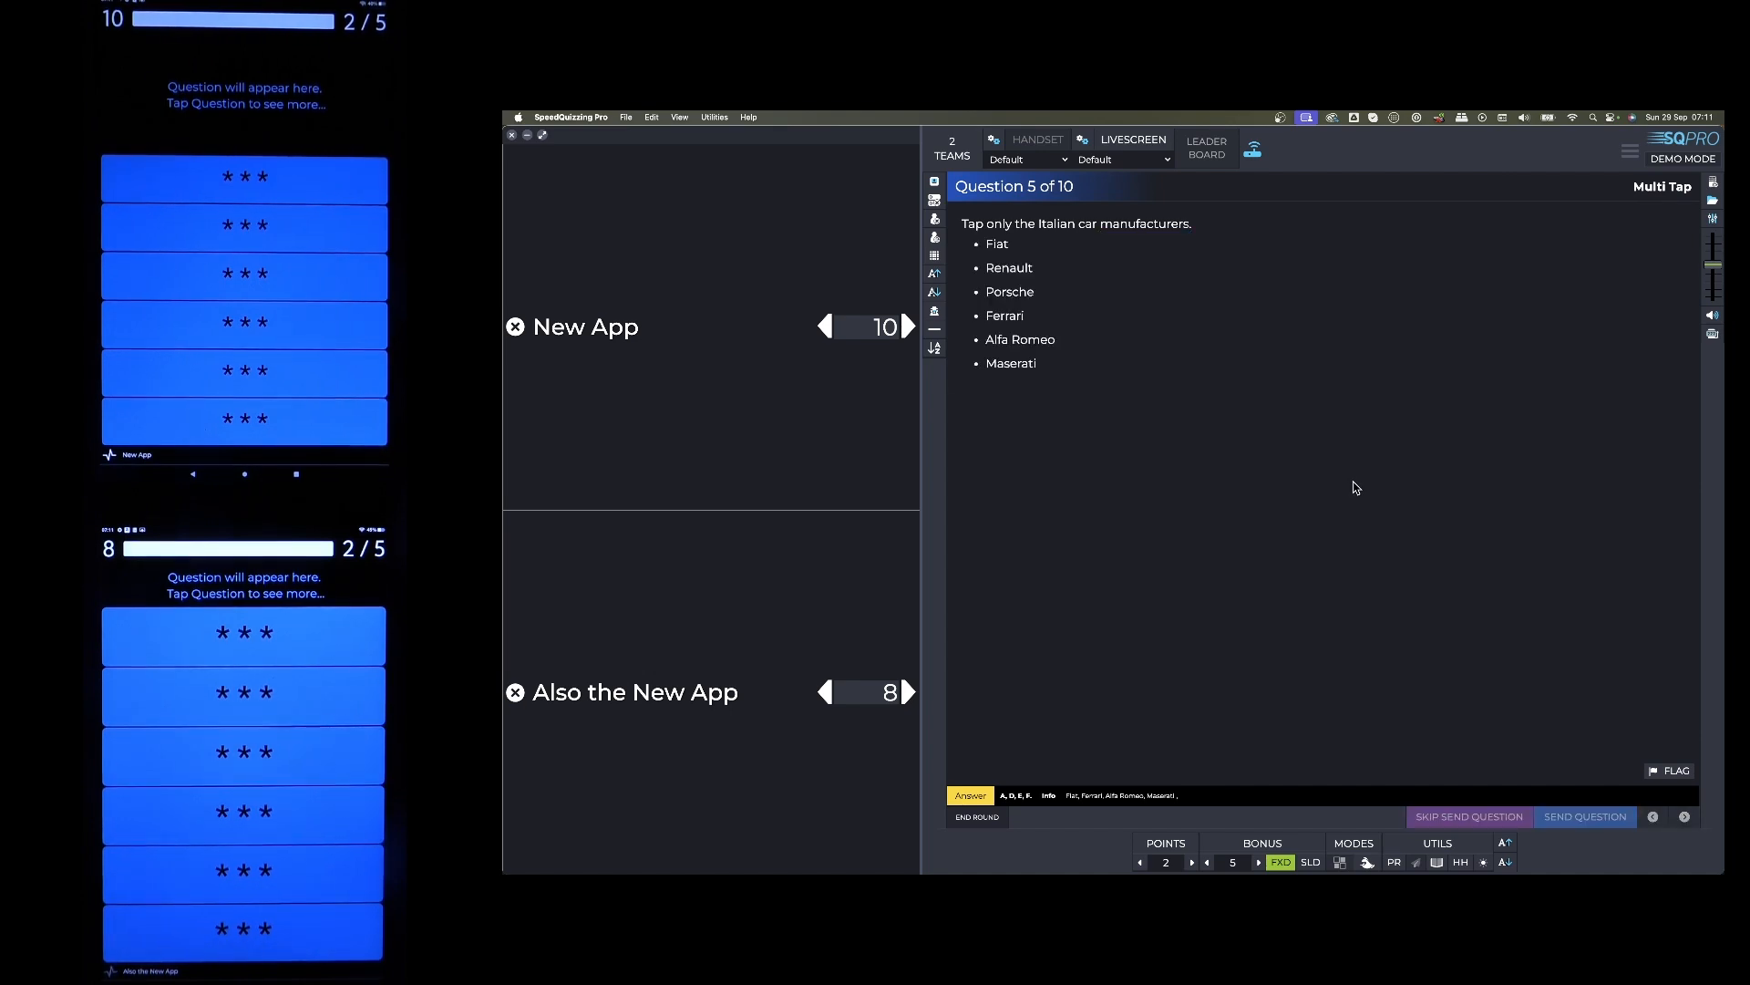
Send the Italian car question, end answering and show results: Also the New App 25, New App 18
click(1584, 816)
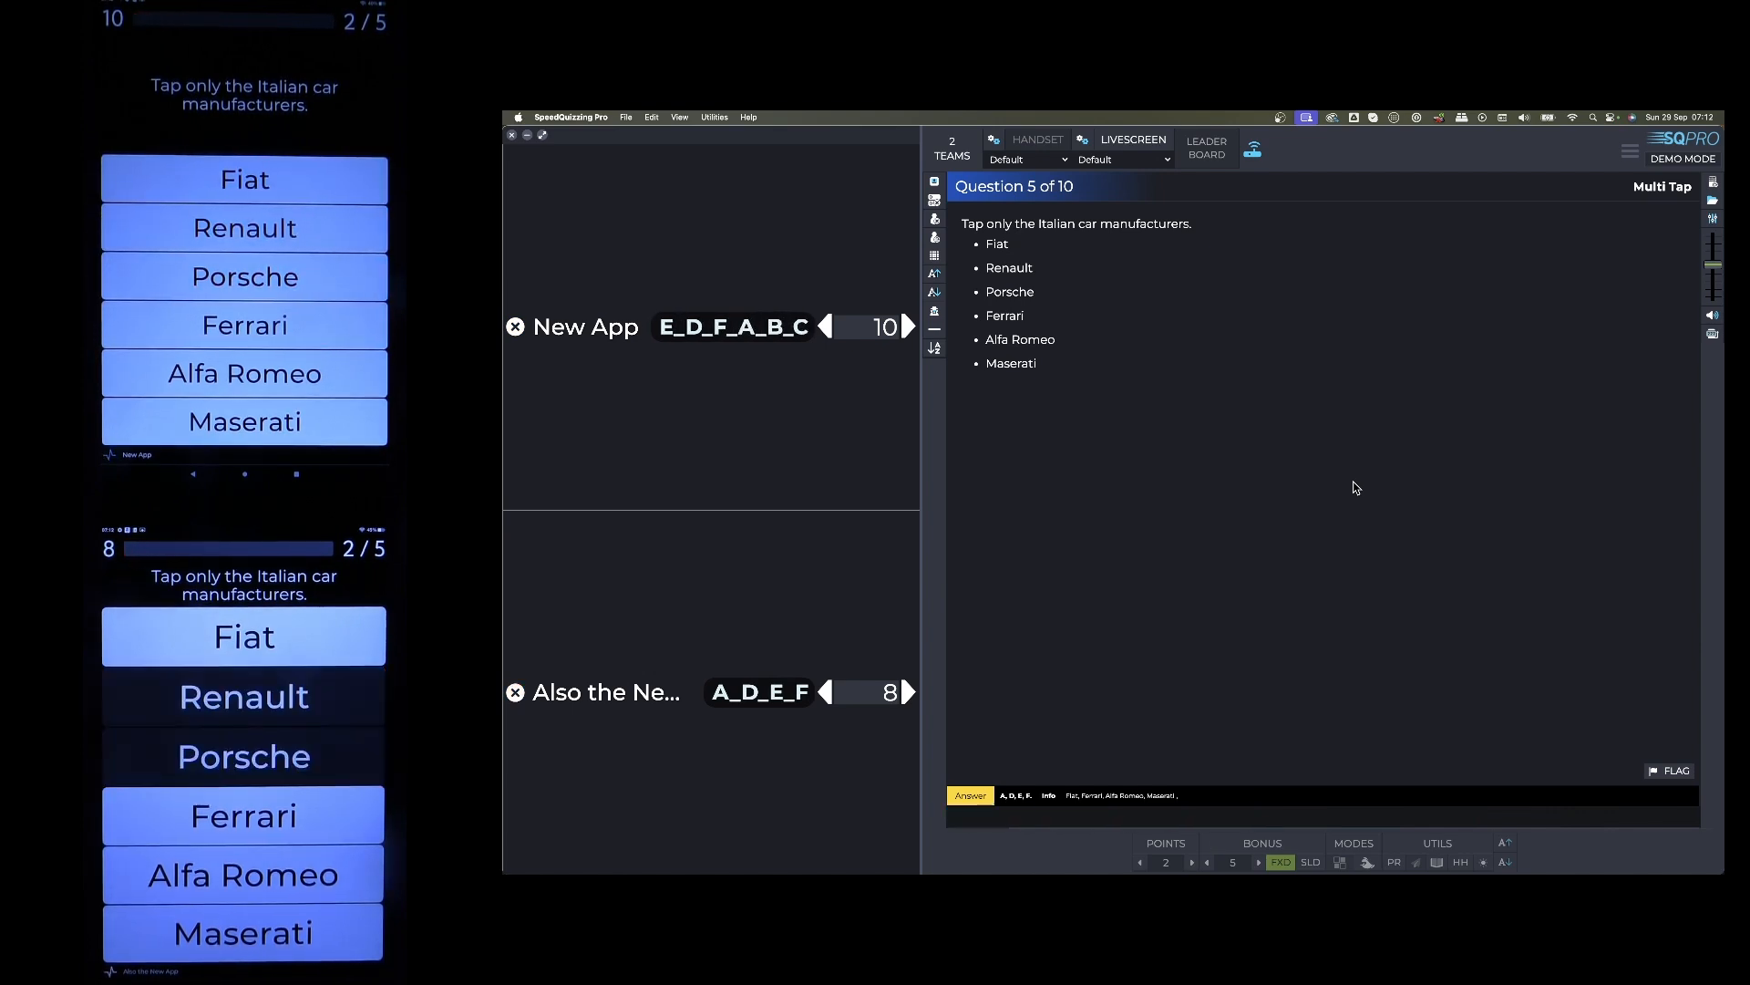
click(969, 795)
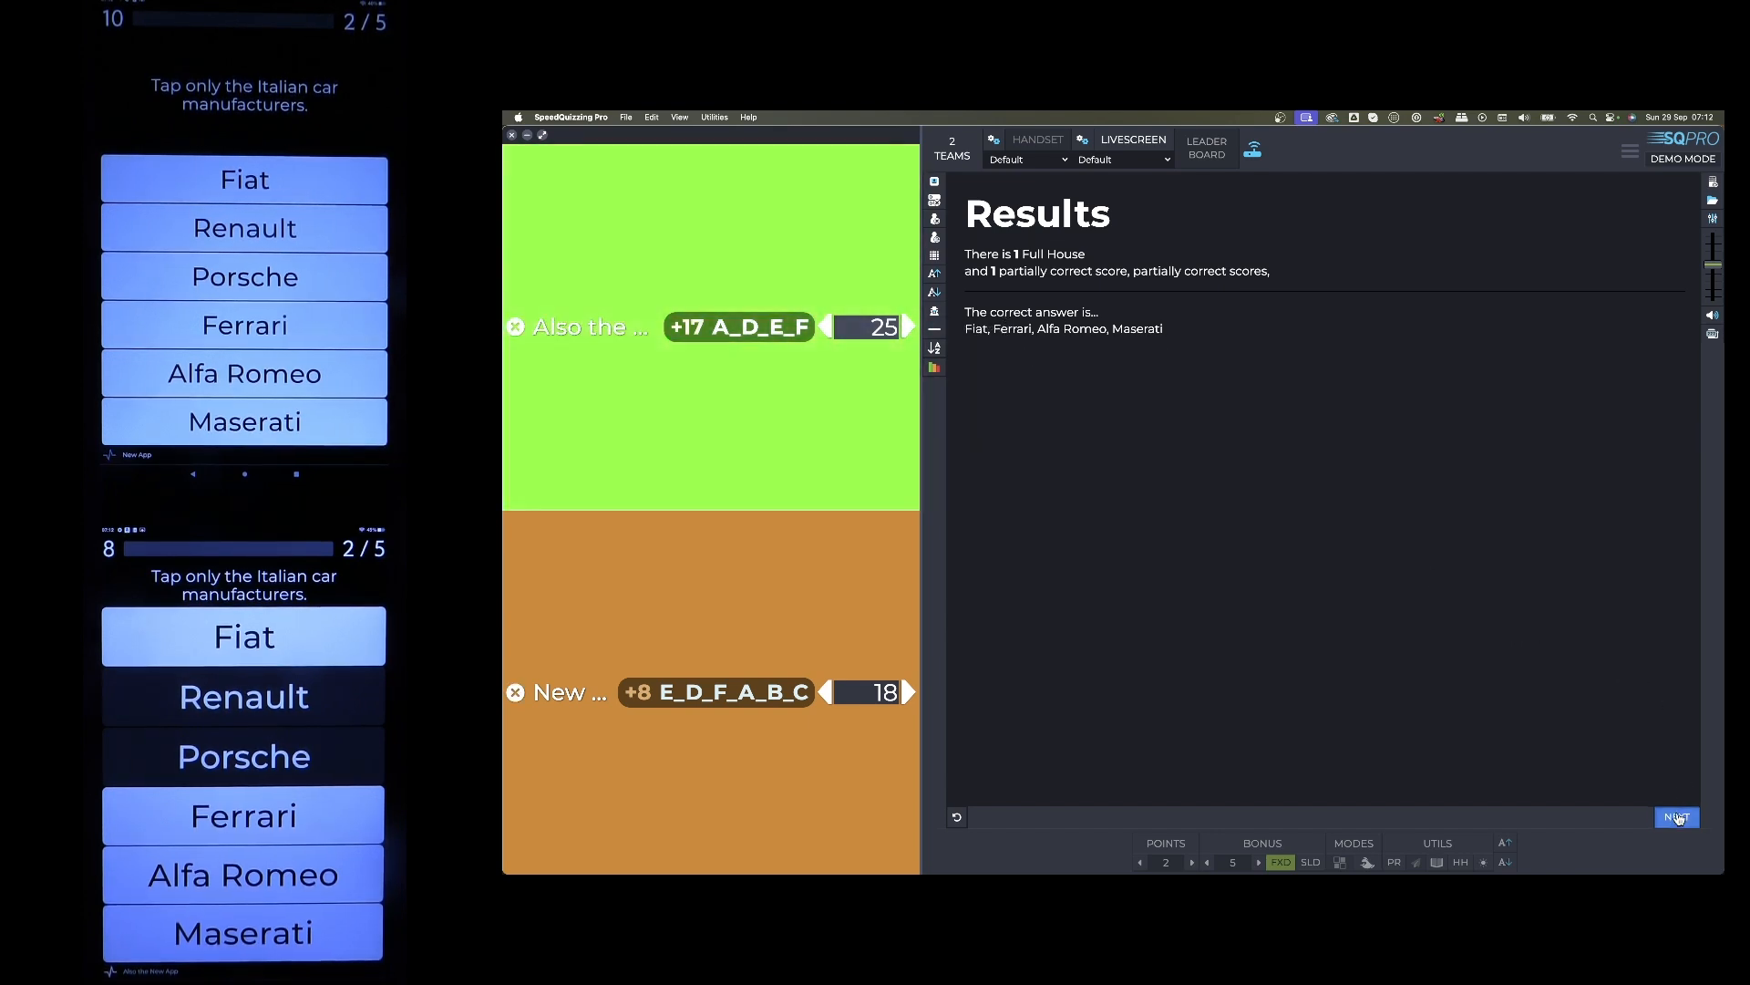
Reveal marked car answers on handsets and announce Also the New App's 5-point fastest full house
click(1675, 816)
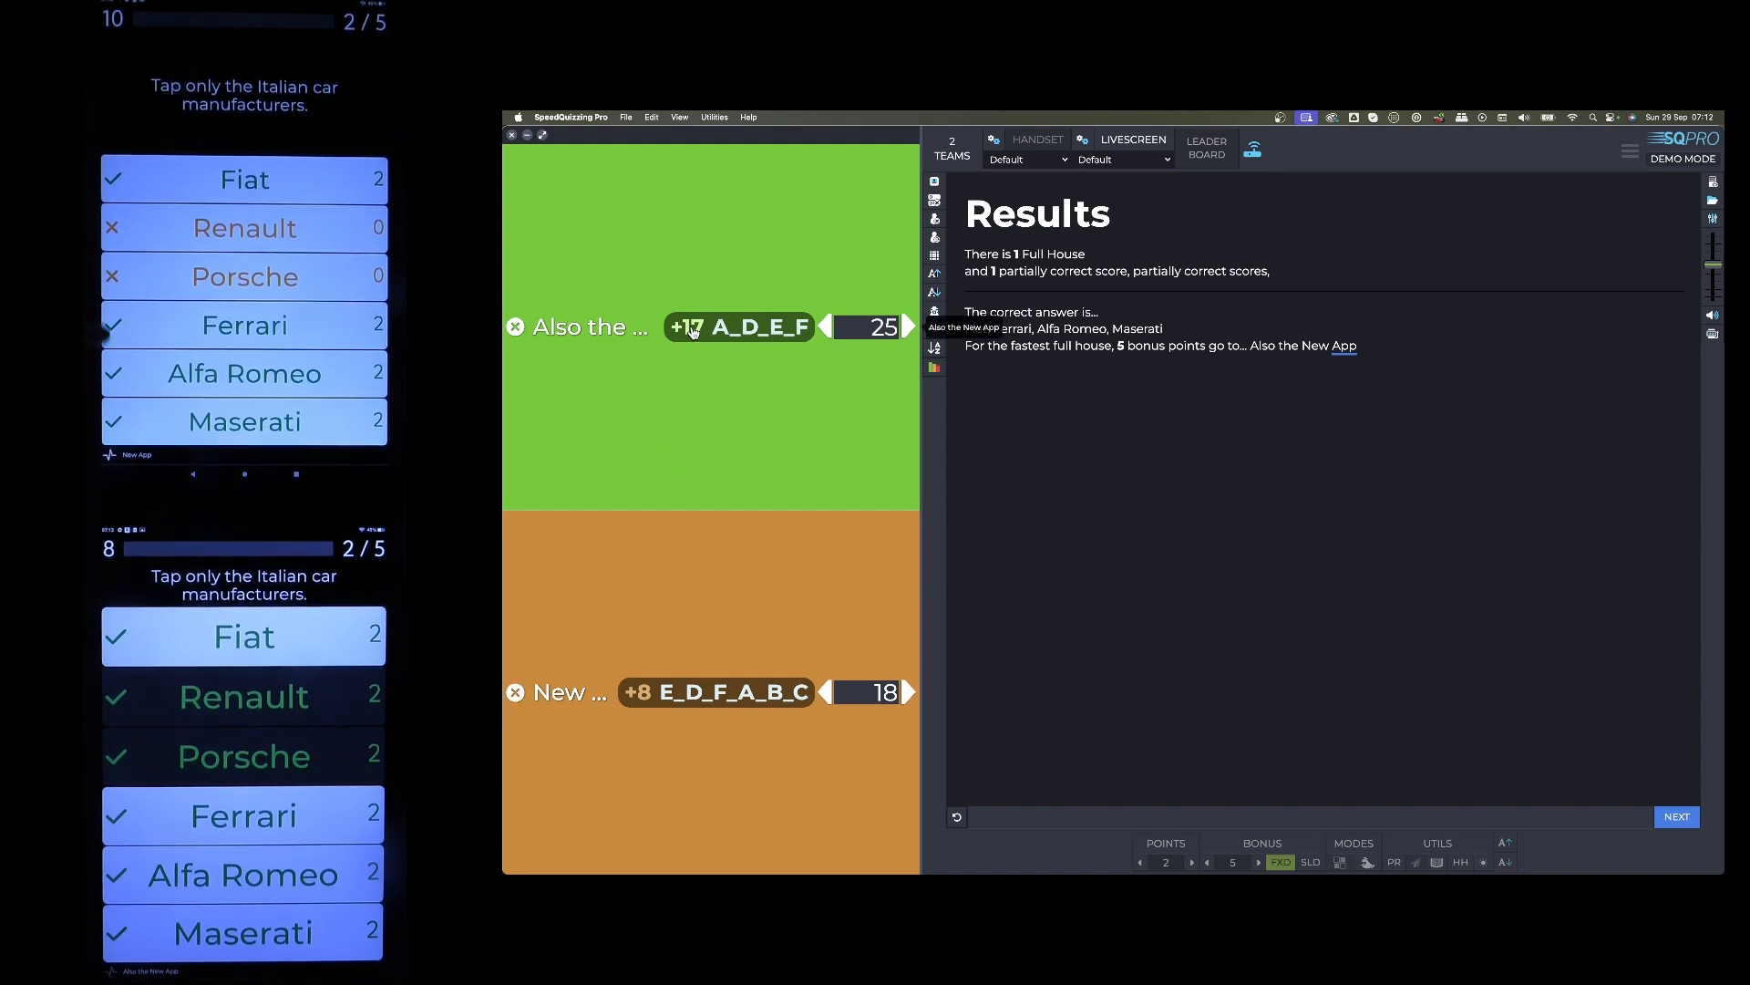
click(1675, 816)
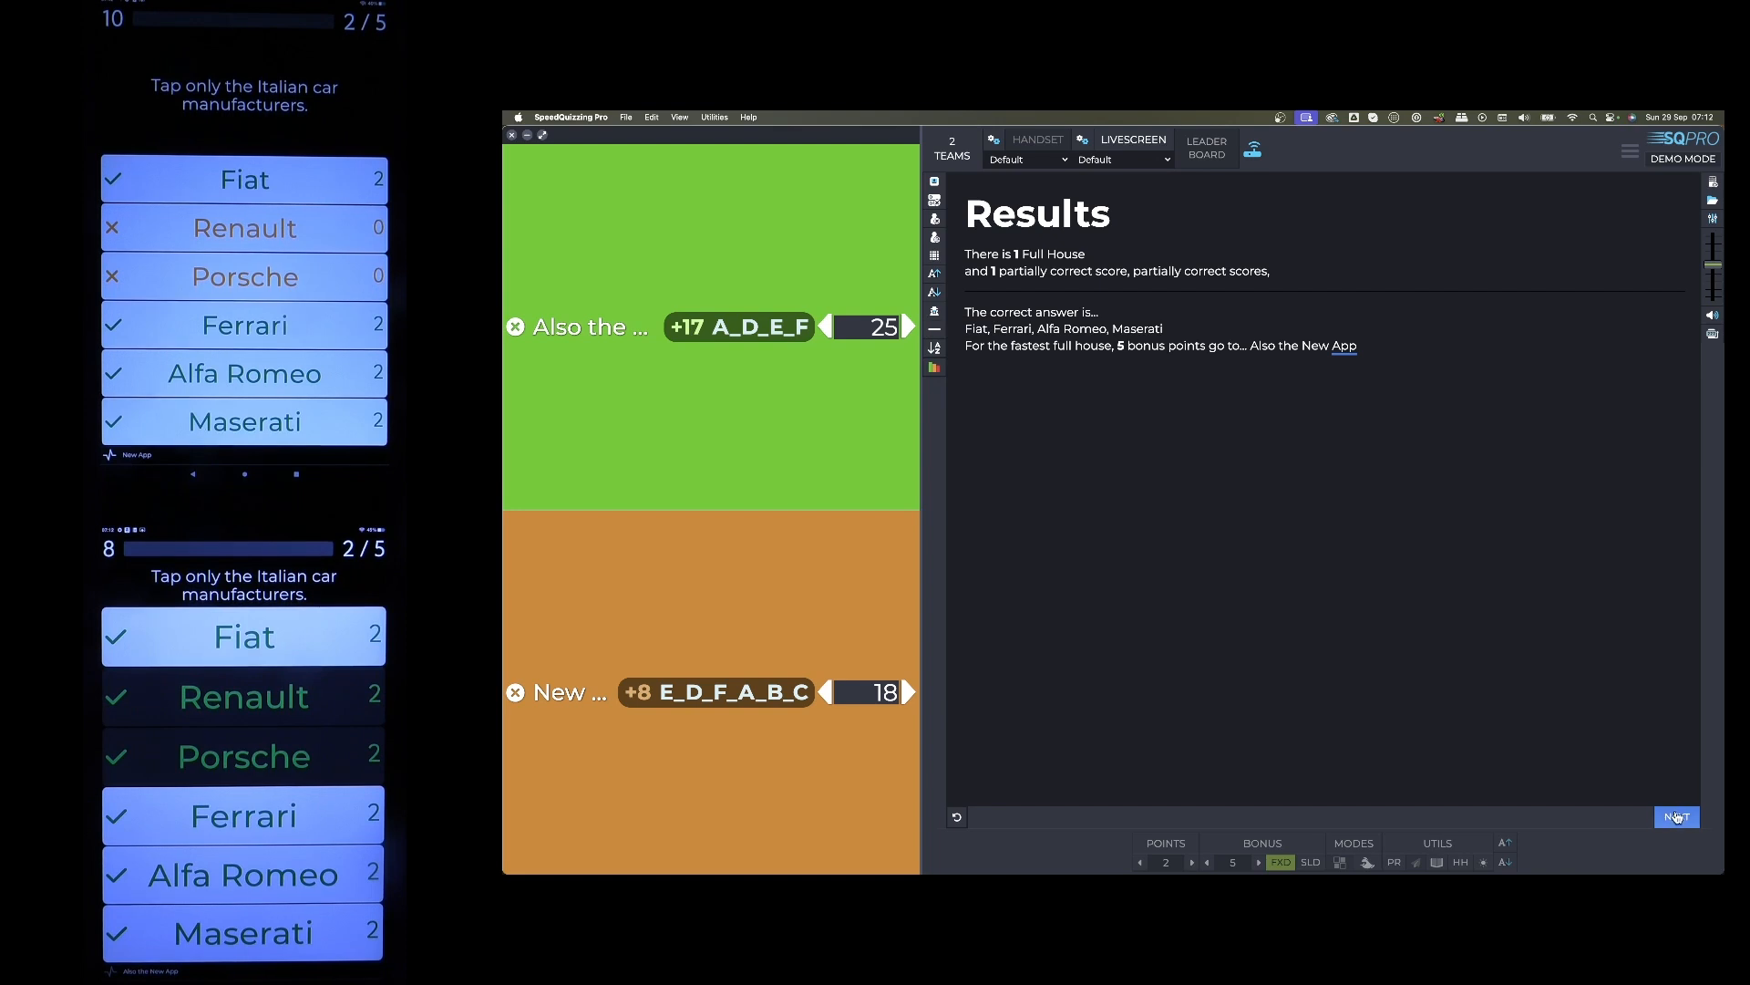
click(1675, 816)
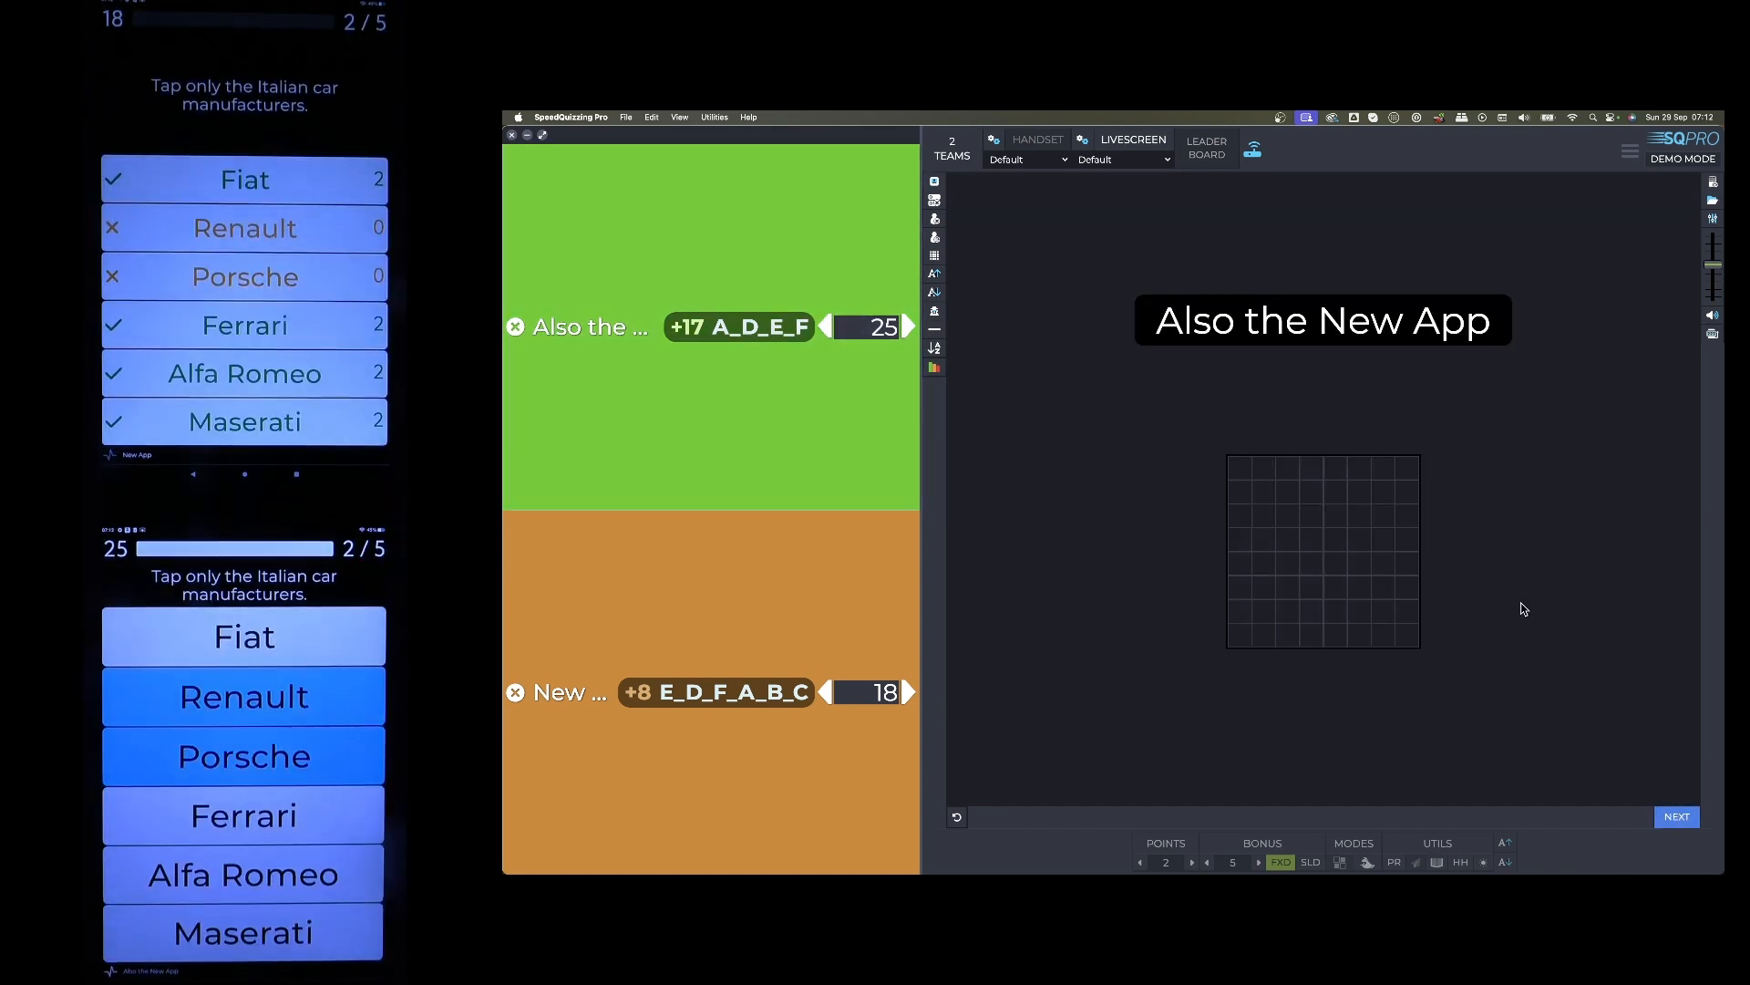